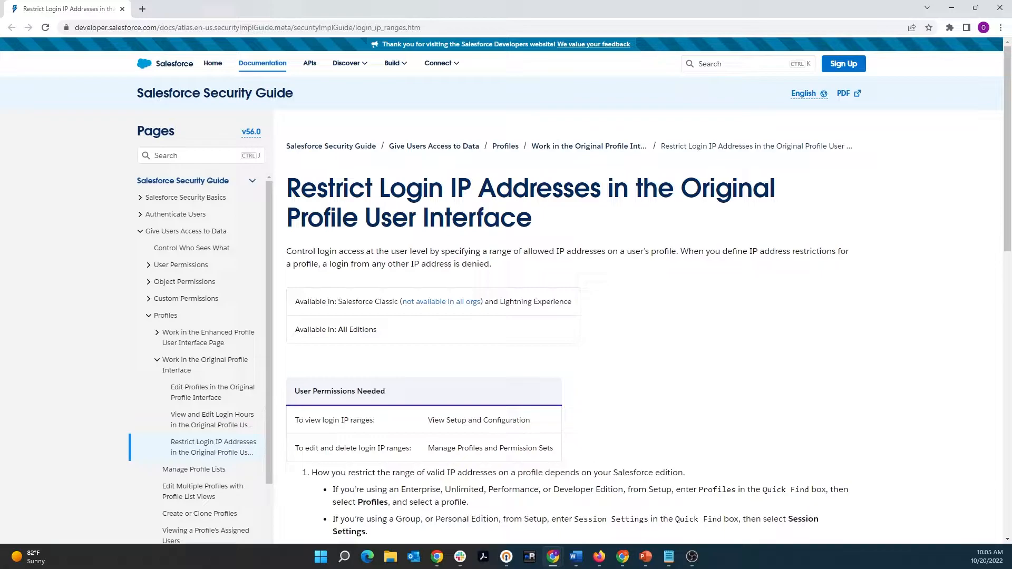
mouse_move(838, 372)
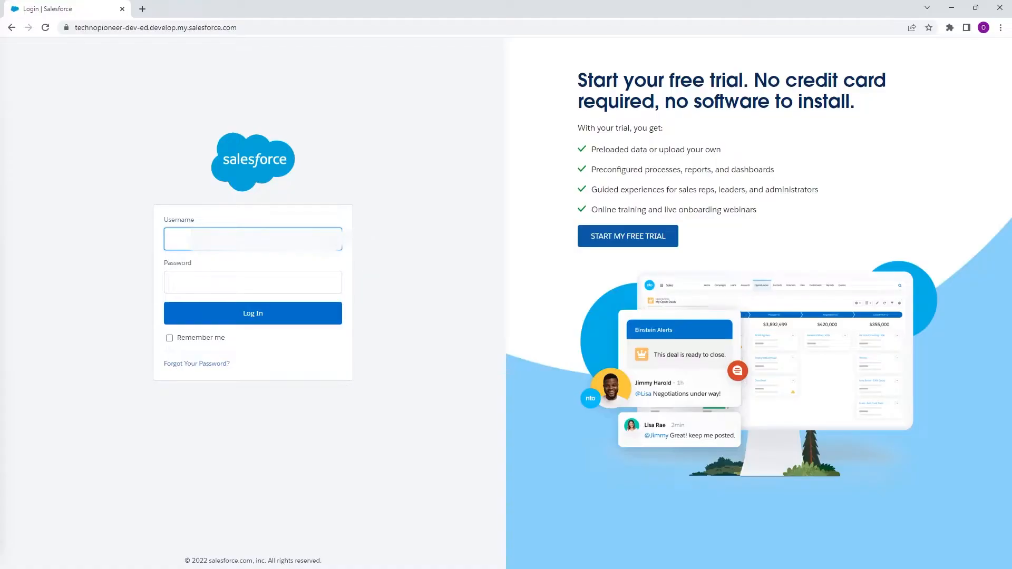
mouse_move(979, 332)
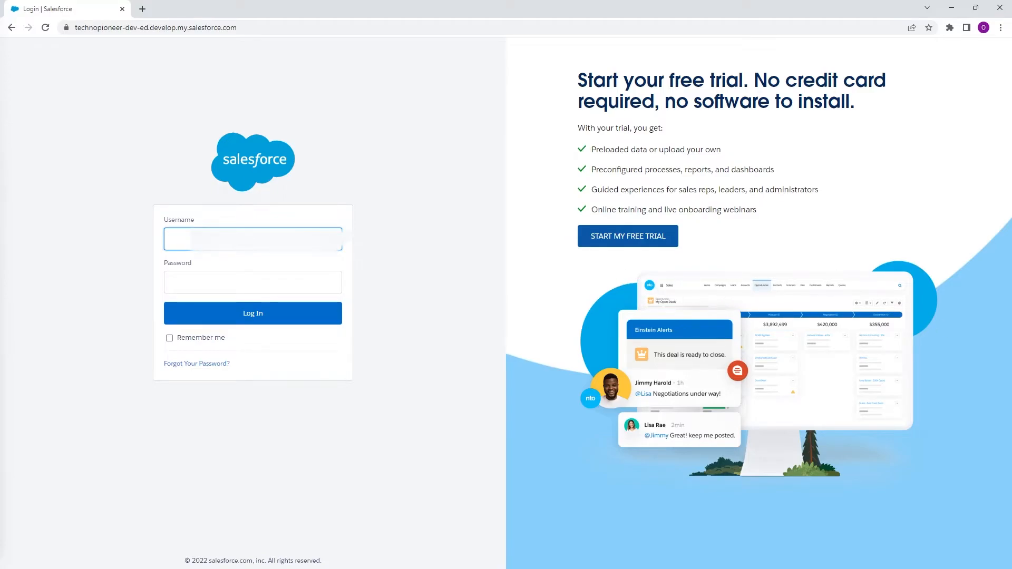
Step: Submit a Salesforce login with the username and password, which is rejected with a credentials error
left_click(252, 240)
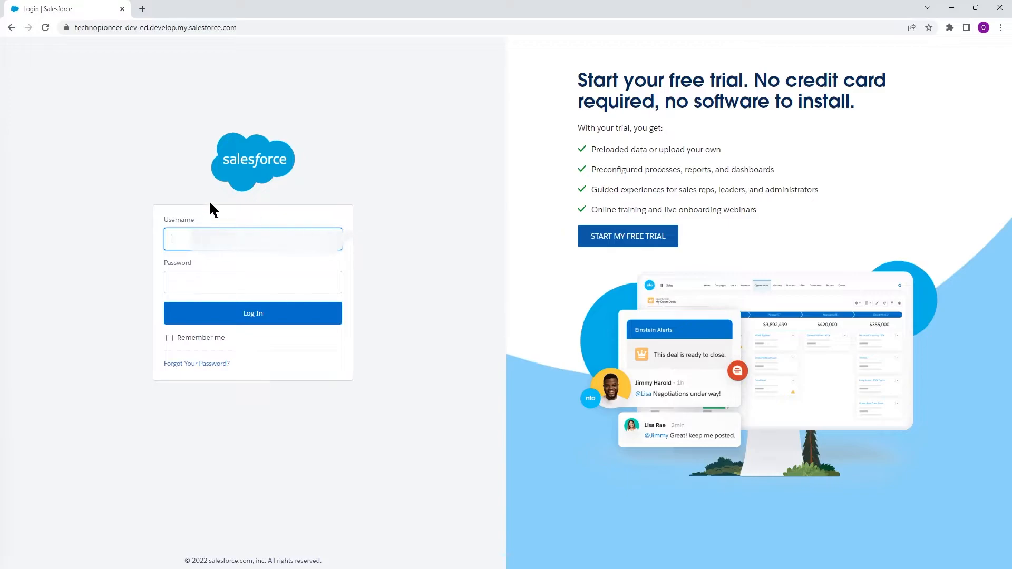
left_click(252, 239)
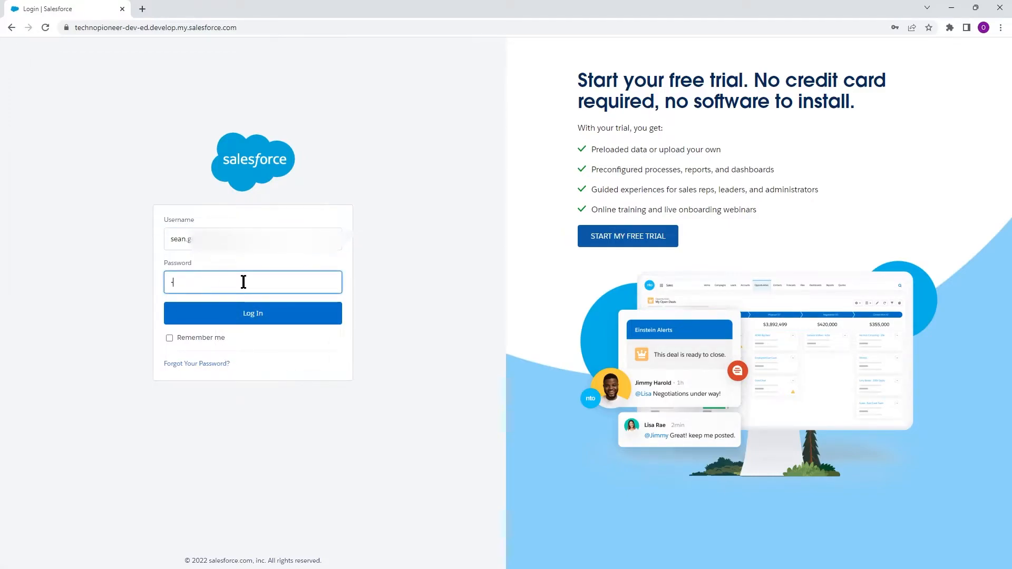
type("password")
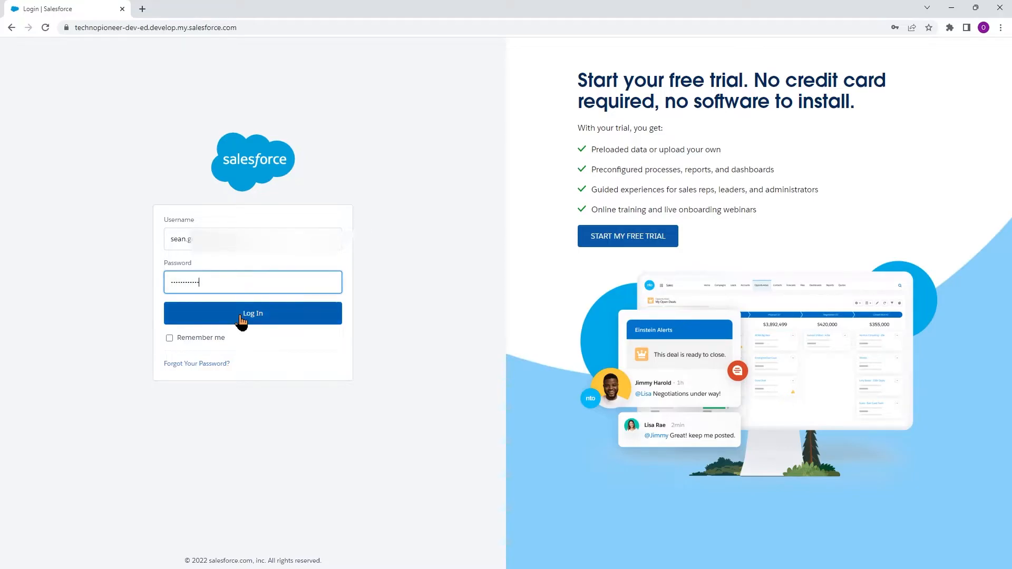
left_click(252, 313)
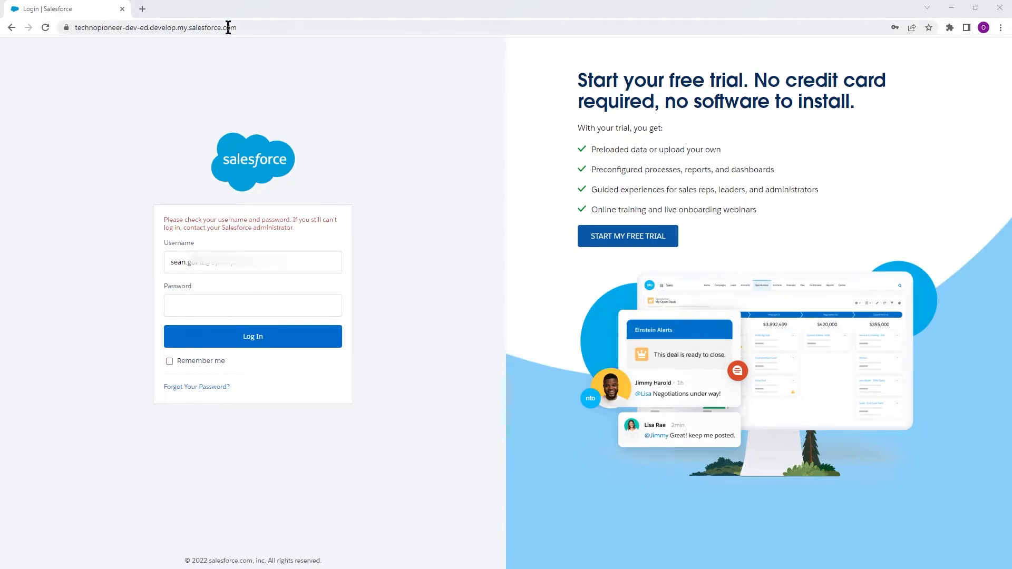
Step: Search the web for 'what is my IP' to find the machine's public address
type("what is my IP")
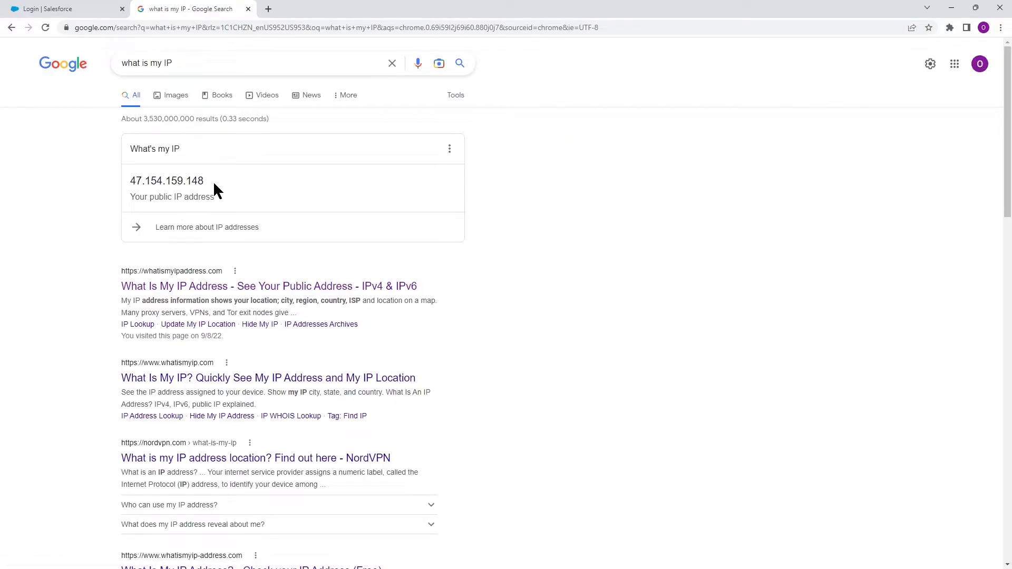
left_click_drag(130, 180, 204, 181)
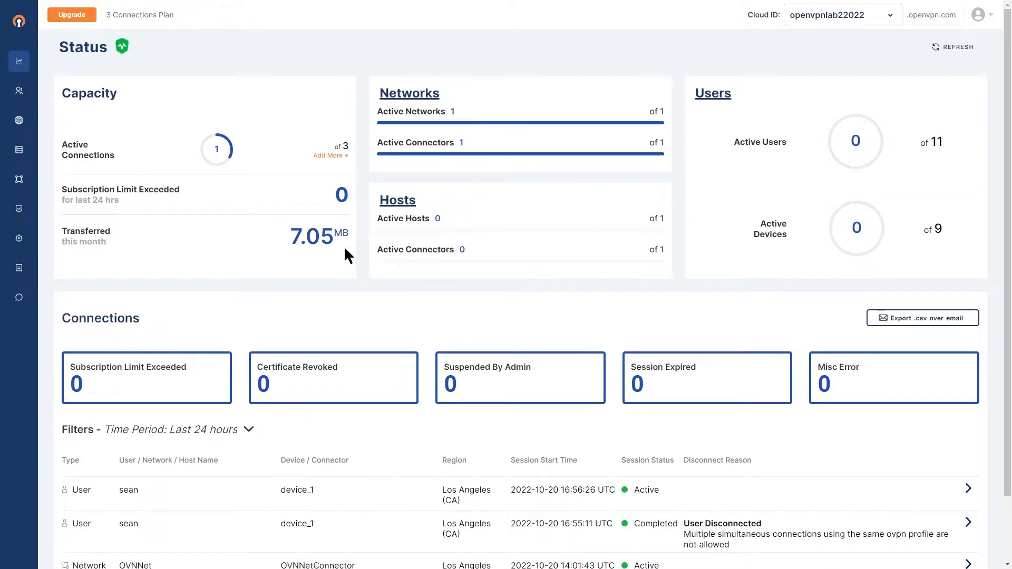
mouse_move(197, 162)
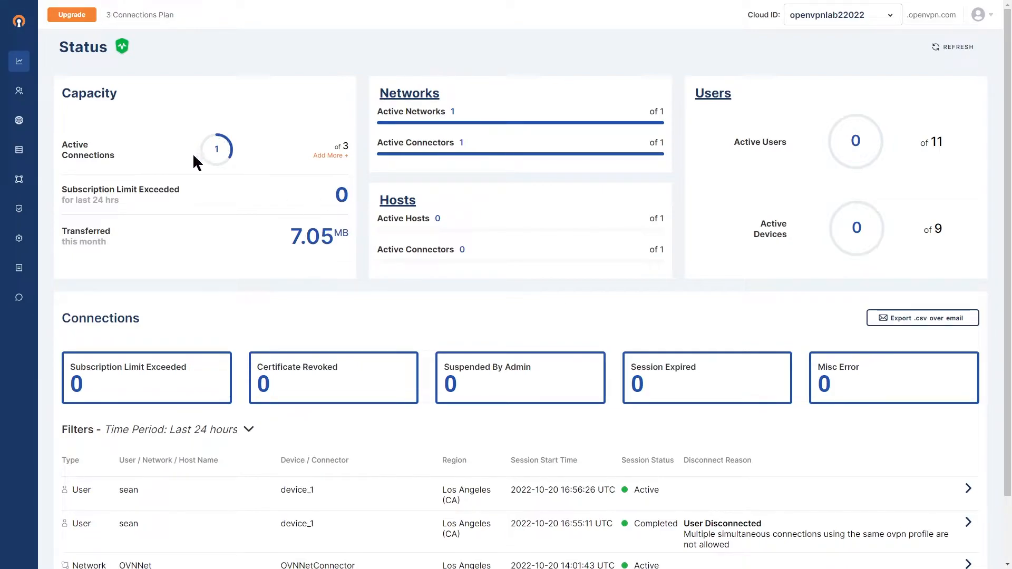
mouse_move(197, 176)
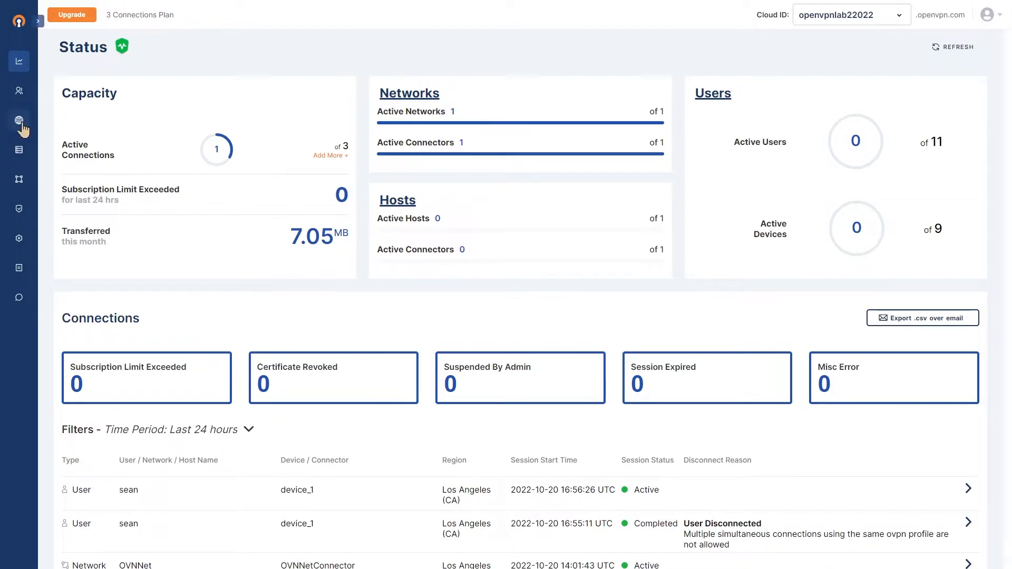
Step: View the OVNNet network's Domains and Connectors, showing accounting.ovnlab.local and the online OVNNetConnector
left_click(19, 120)
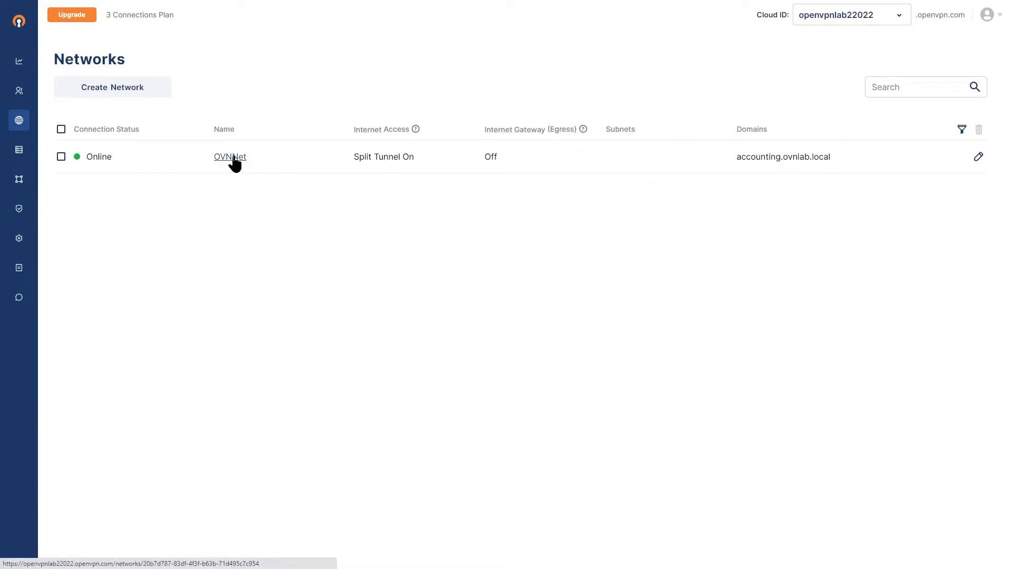
left_click(230, 156)
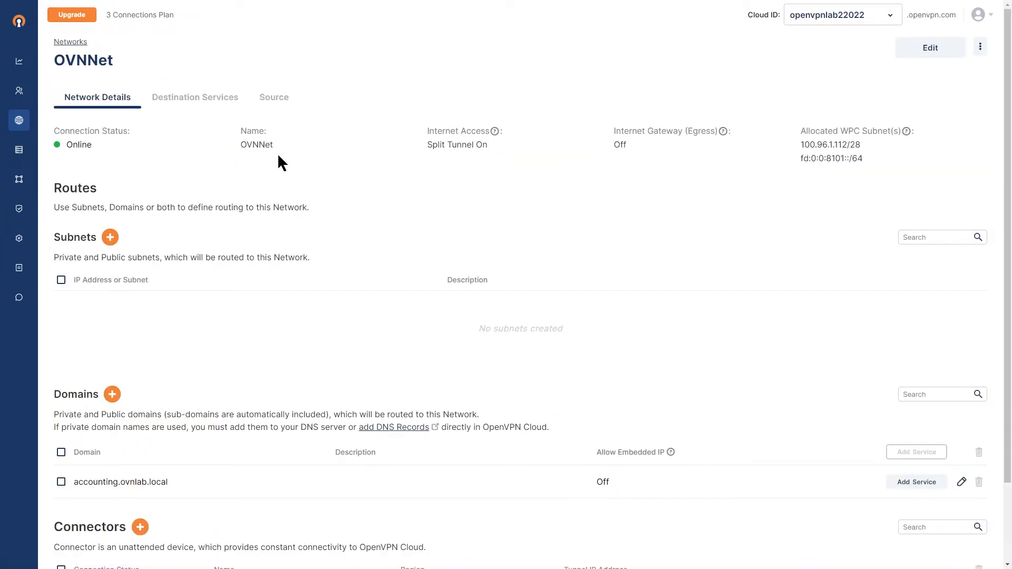
scroll("down", 3)
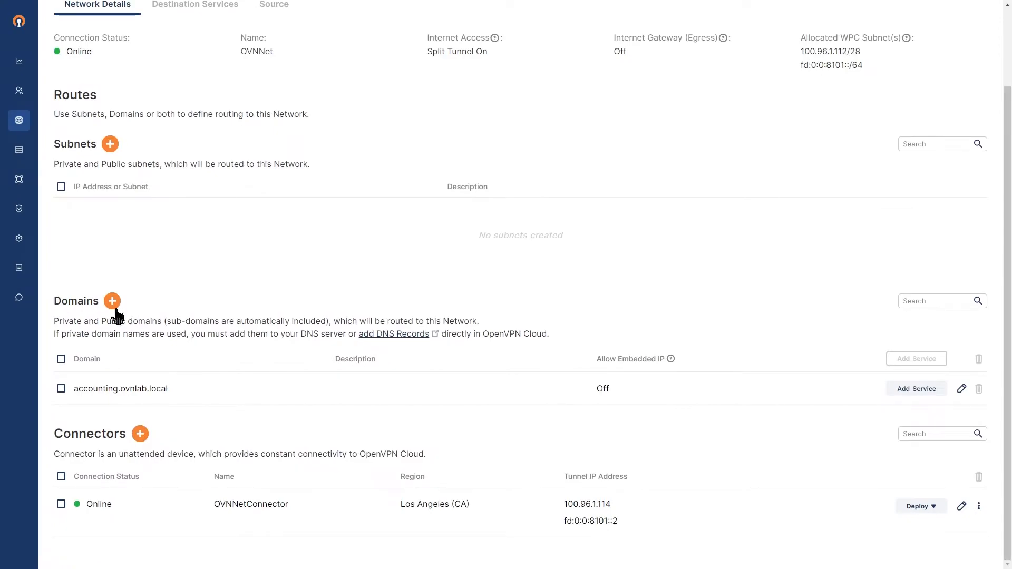
mouse_move(117, 316)
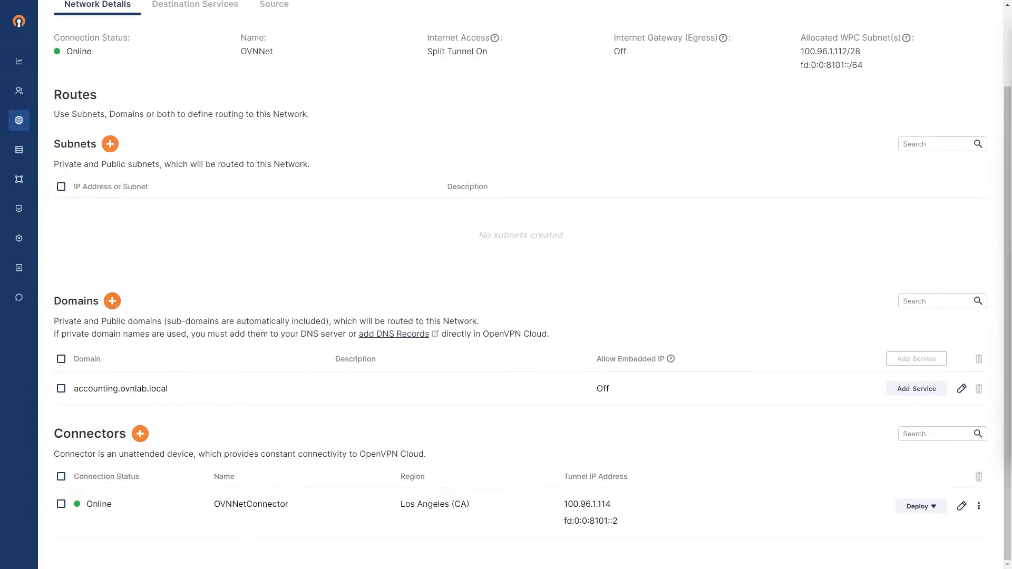
Step: Add salesforce.com as a routed domain on OVNNet
left_click(111, 300)
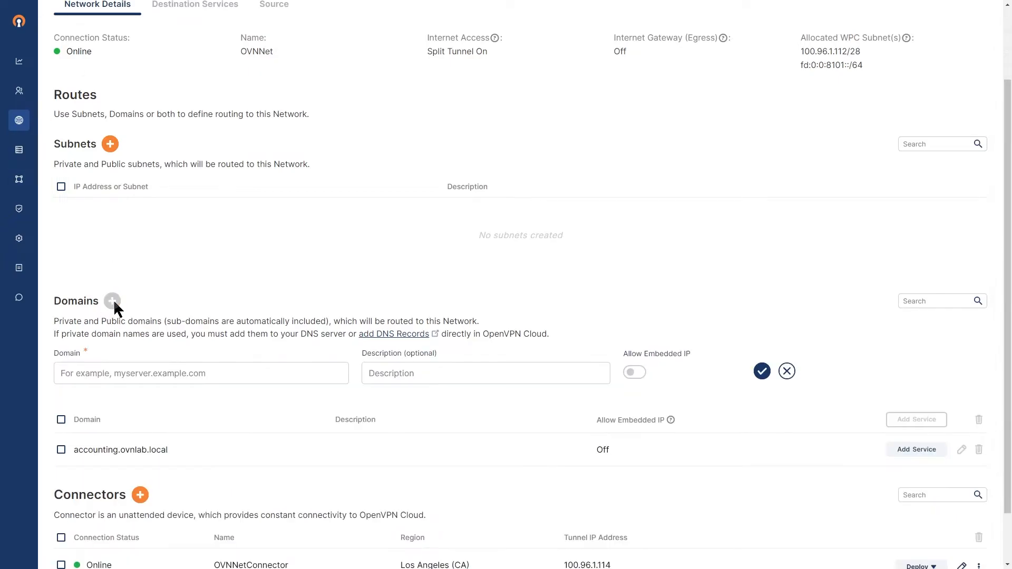
type("salesforce.com")
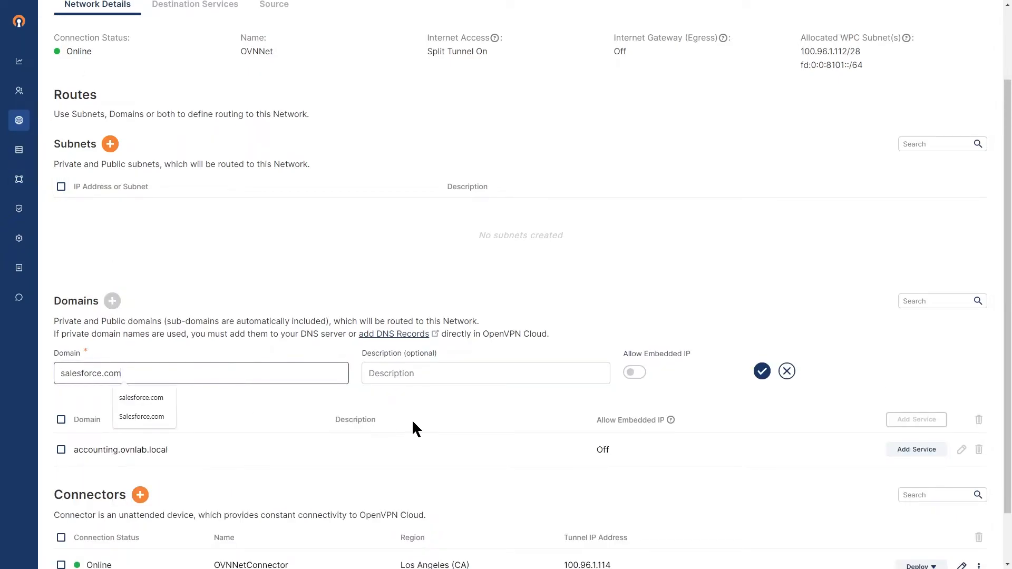
left_click(761, 371)
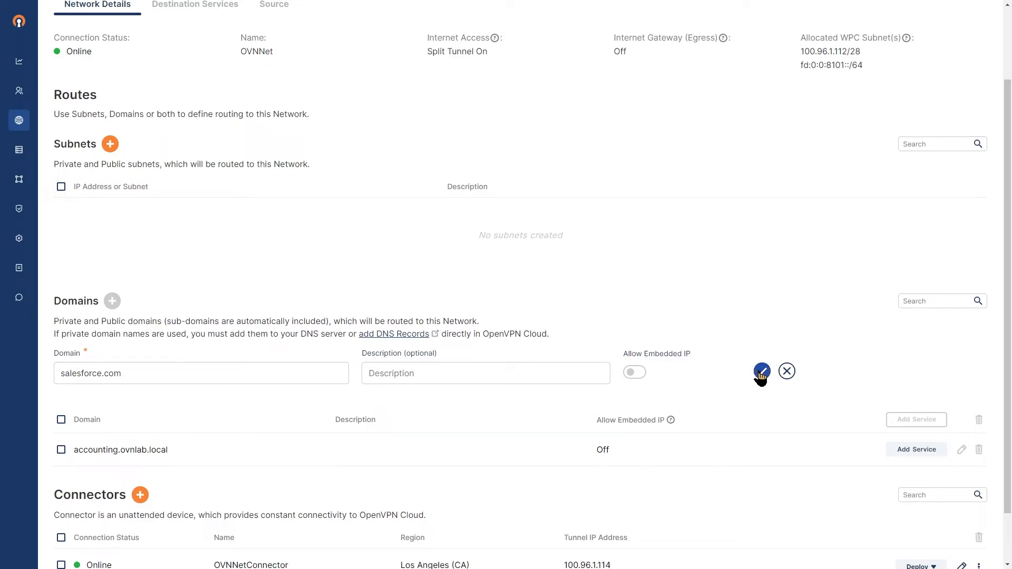
left_click(761, 371)
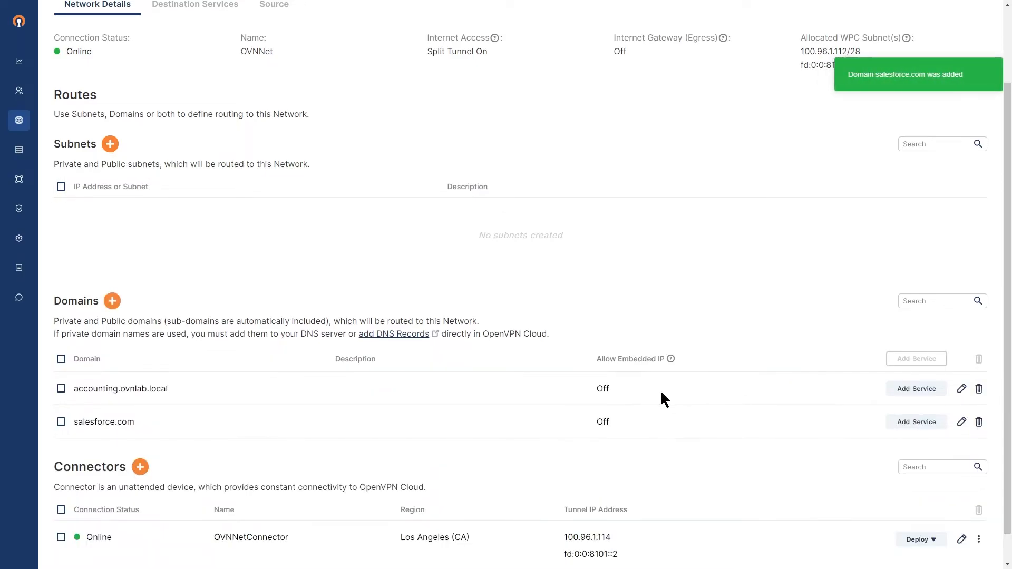
mouse_move(916, 422)
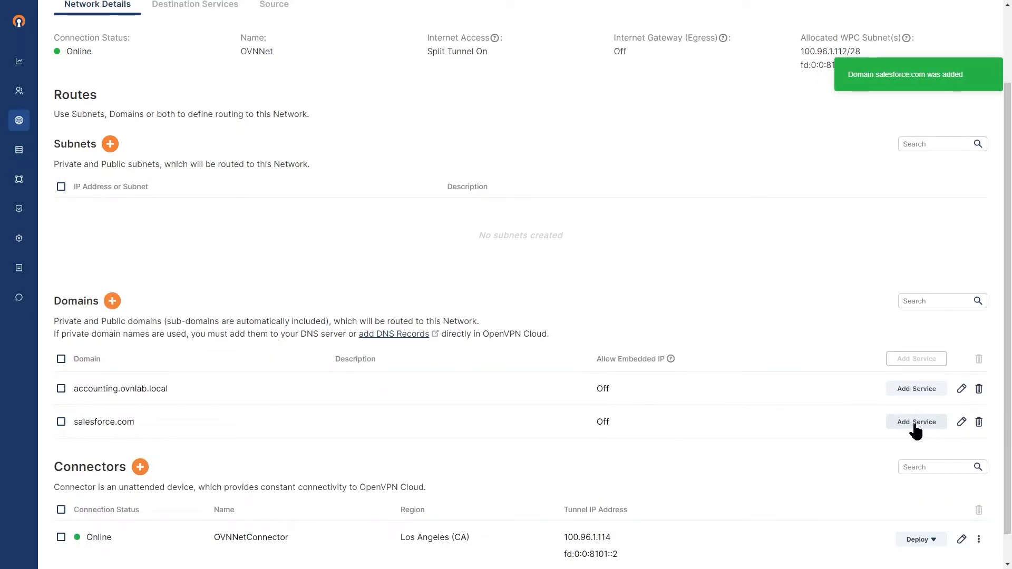
Step: Create a domain service named 'Saleforce' for salesforce.com limited to custom HTTP/HTTPS protocols
left_click(915, 422)
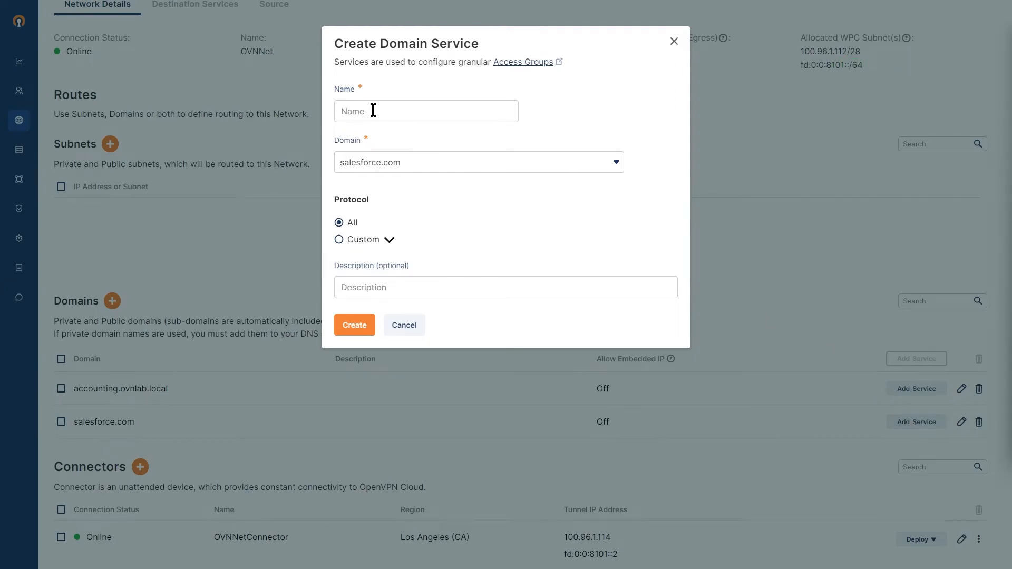
type("Saleforce")
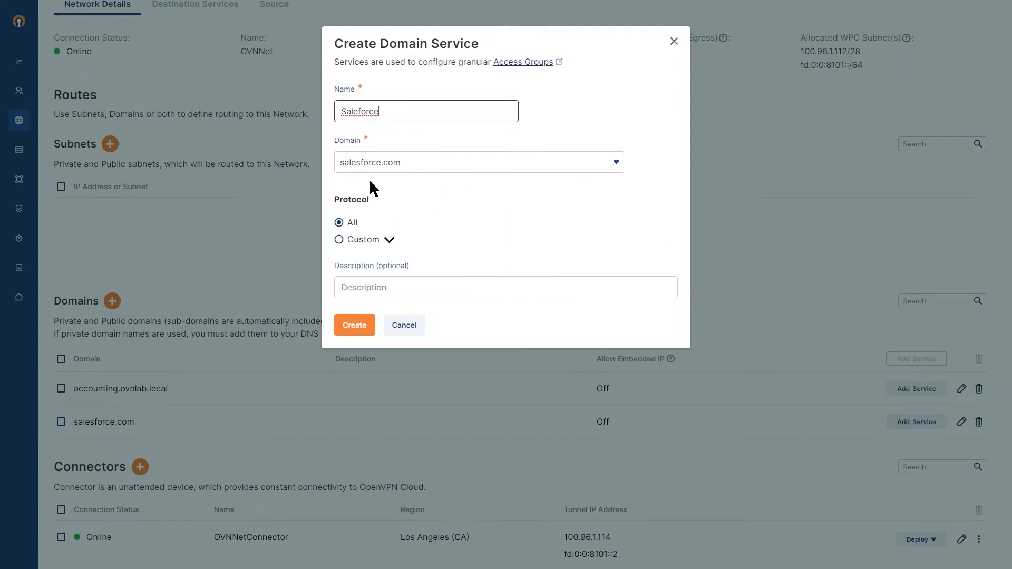
left_click(338, 239)
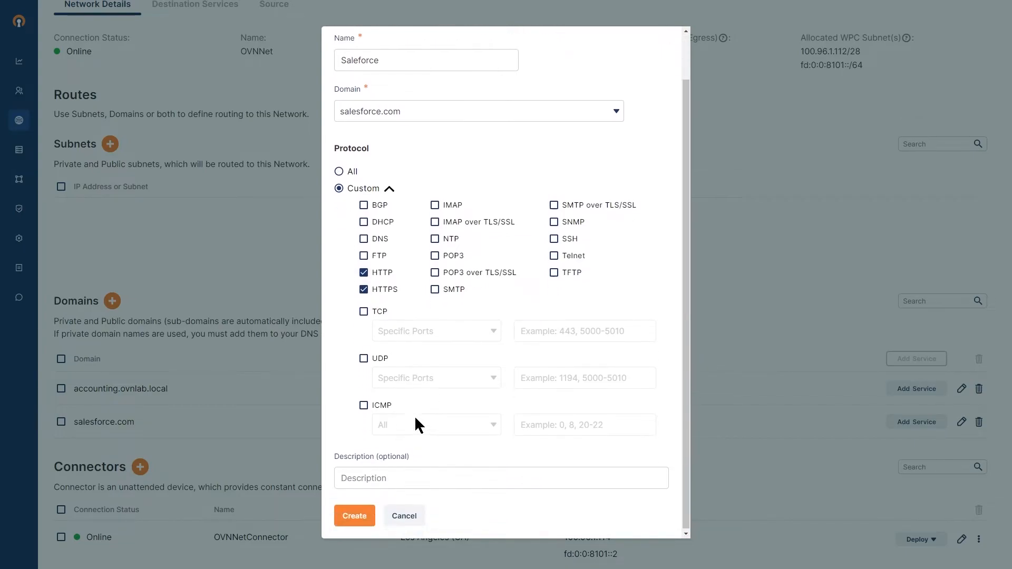
left_click(354, 515)
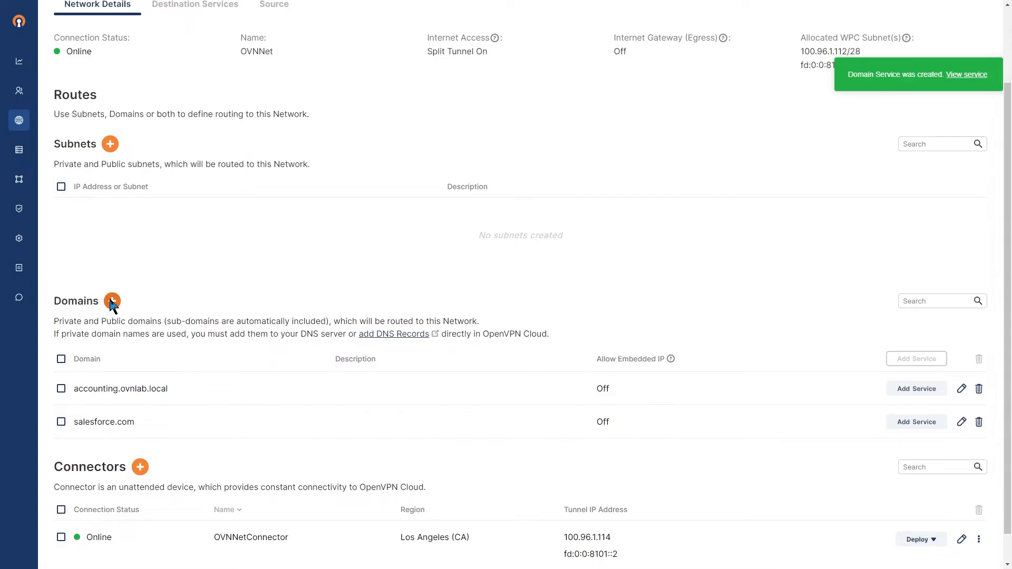
Step: Add whatismyipaddress.com as a routed domain on OVNNet
left_click(112, 300)
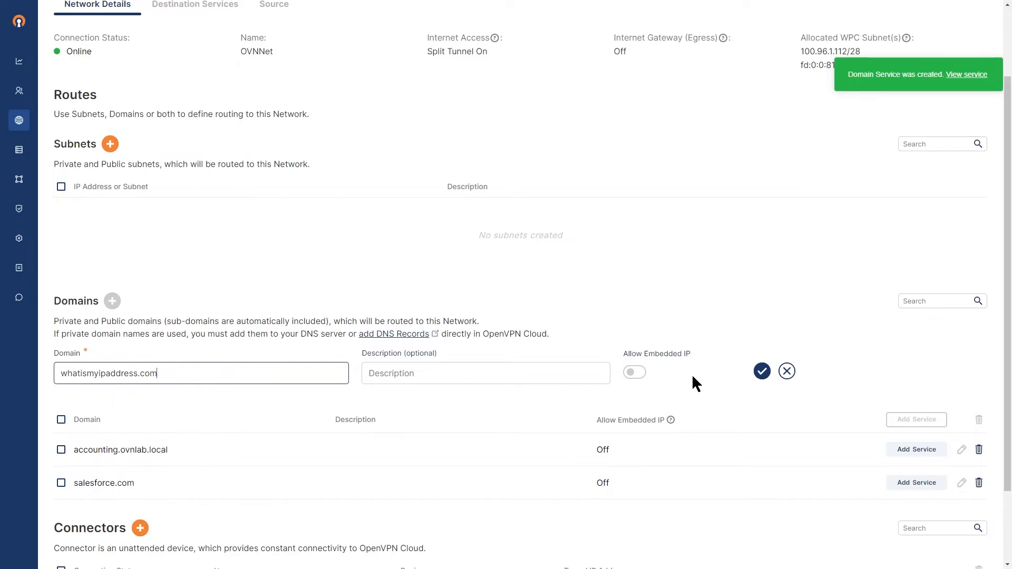
left_click(761, 371)
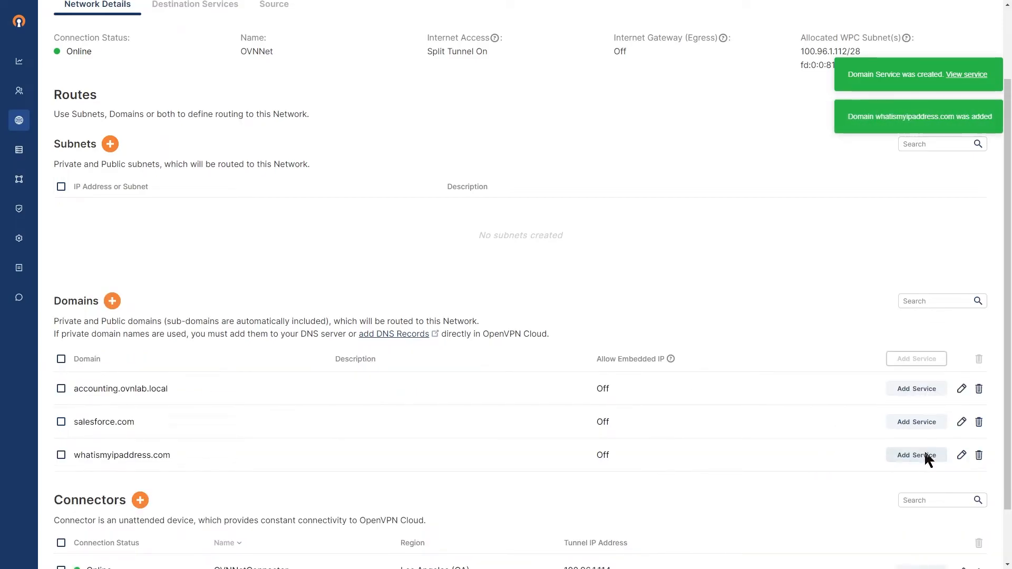
Step: Create a domain service named 'what is my IP' for it, limited to custom HTTP/HTTPS protocols
left_click(915, 456)
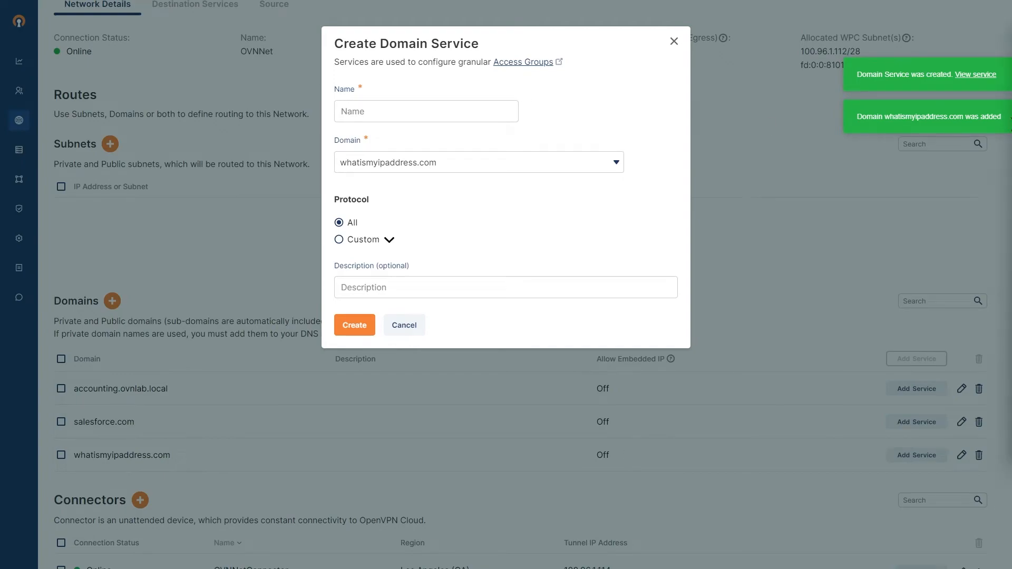
left_click(425, 110)
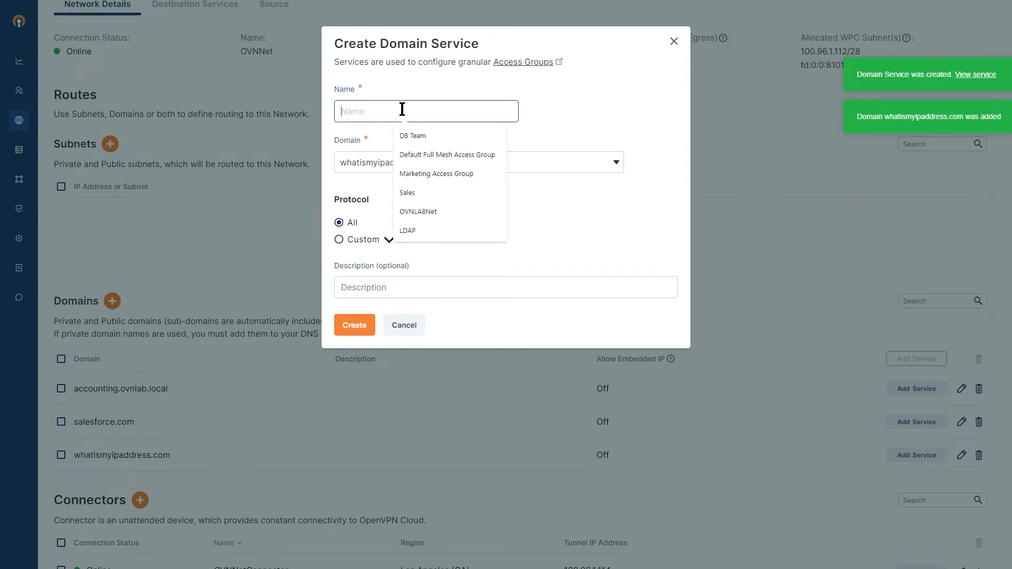
type("what is my IP")
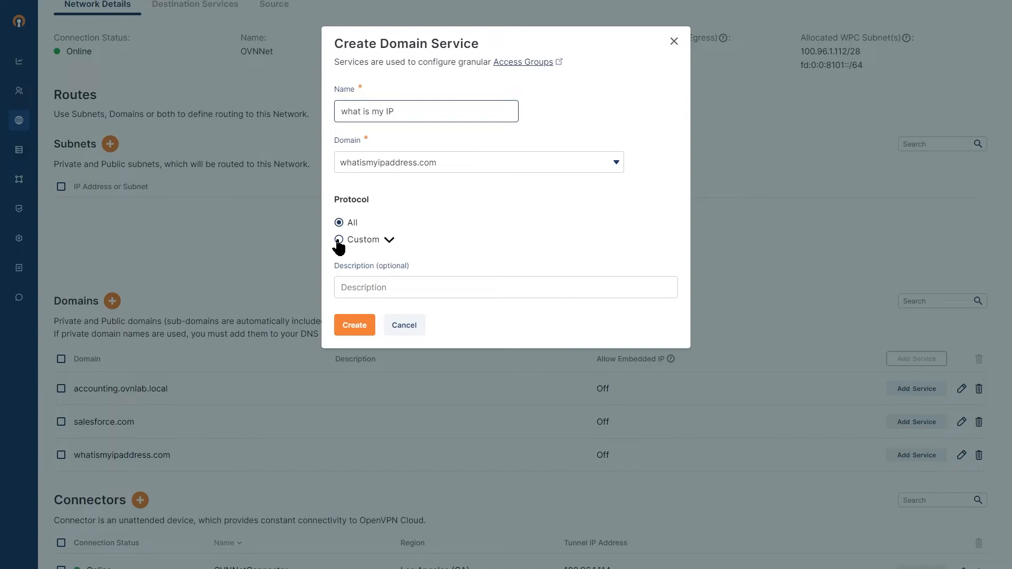
left_click(338, 240)
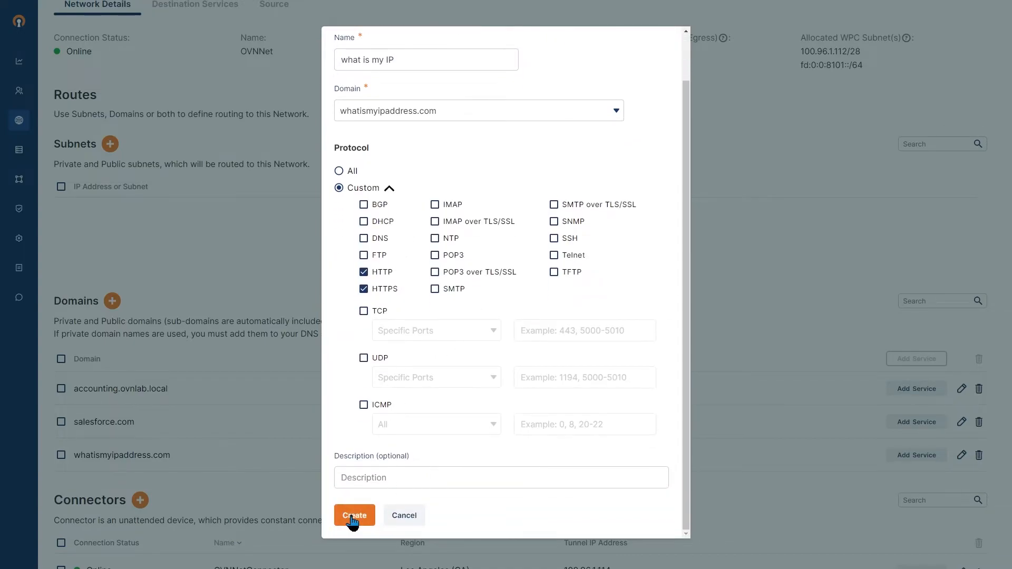
left_click(354, 515)
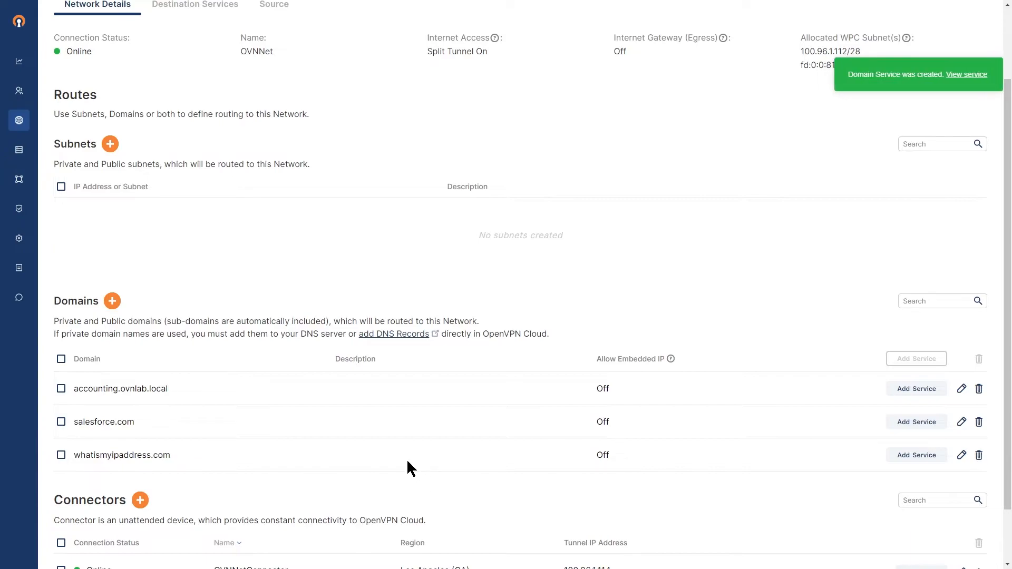
mouse_move(209, 141)
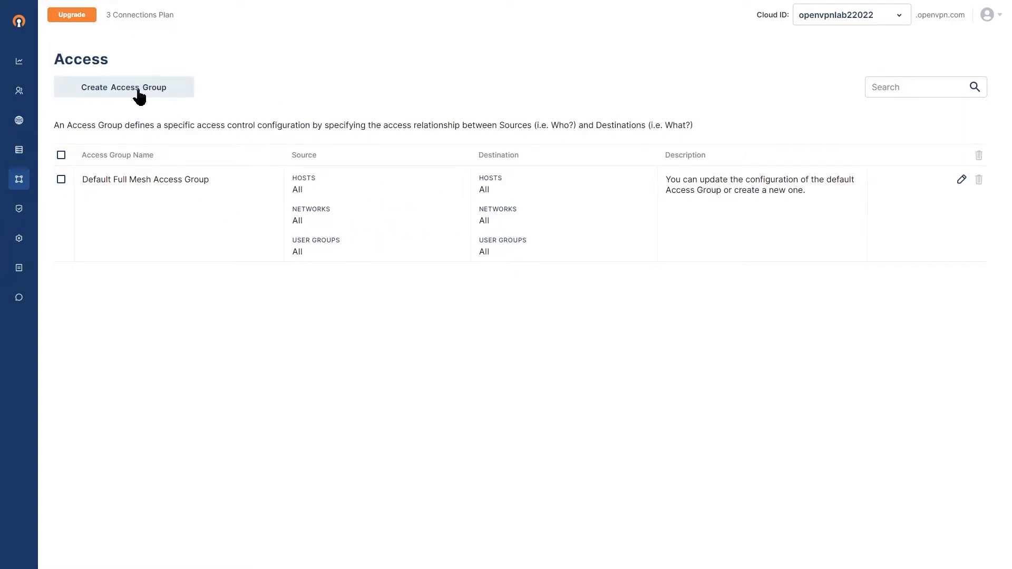
Step: Create access group 'Sales team' with Sales Team as source and the Saleforce and what is my IP services as destination
left_click(125, 88)
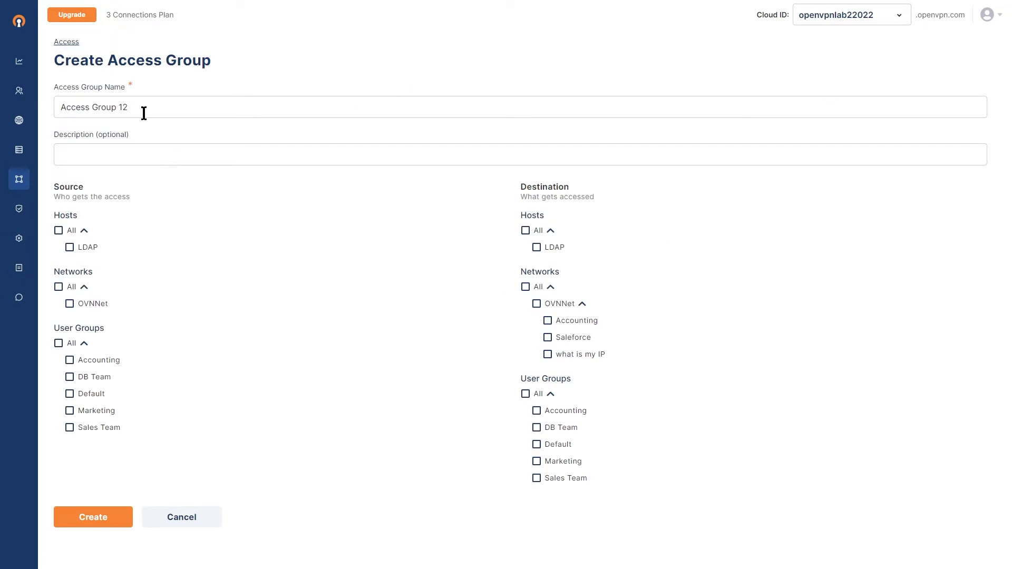
type("S")
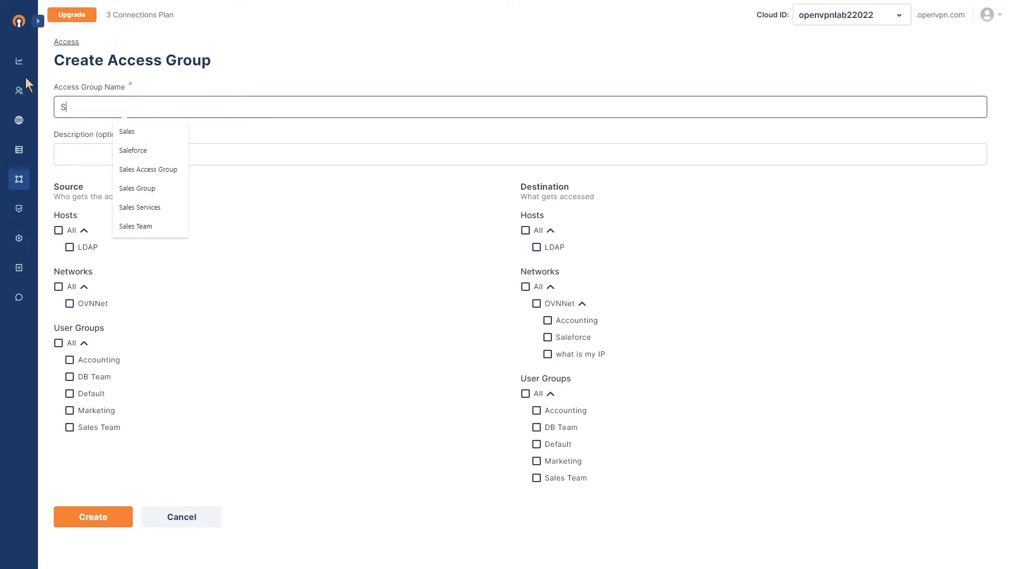
type("ales team")
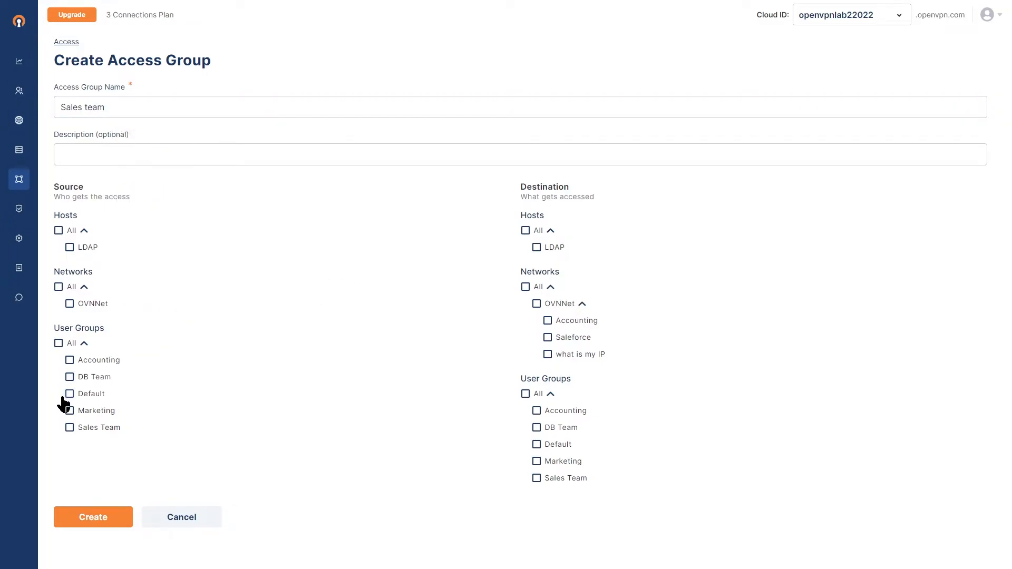
left_click(69, 427)
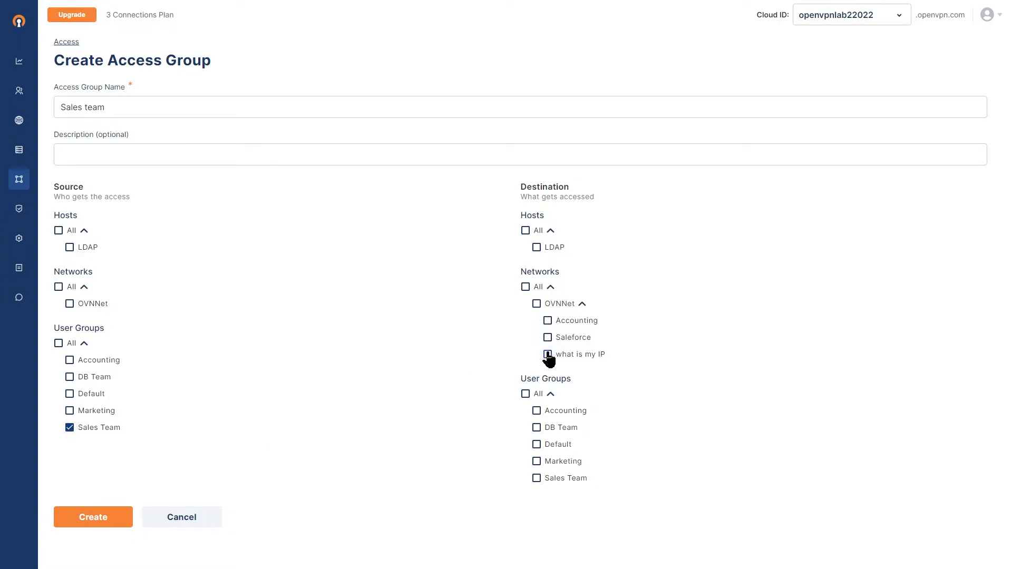
left_click(536, 354)
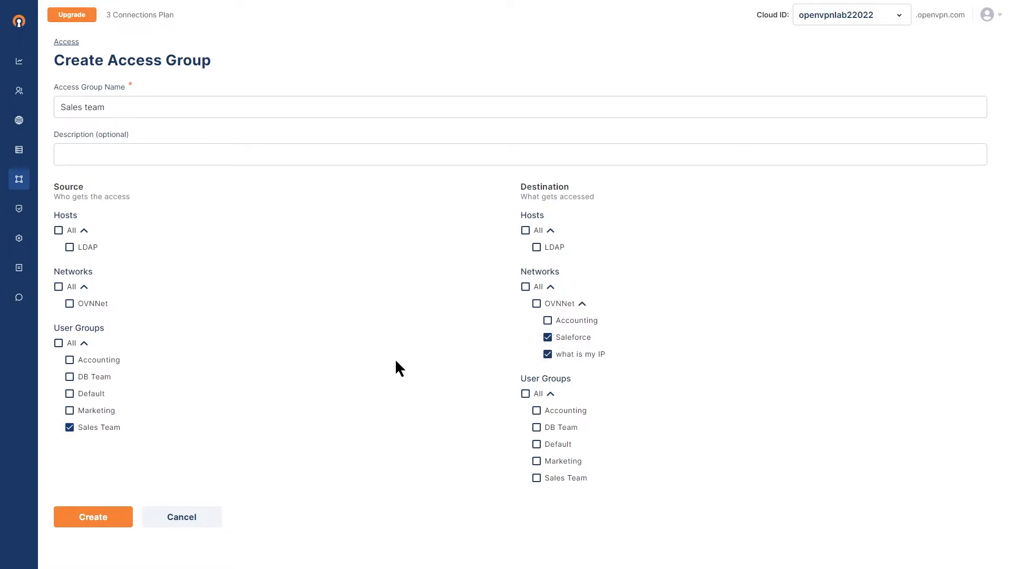
mouse_move(309, 387)
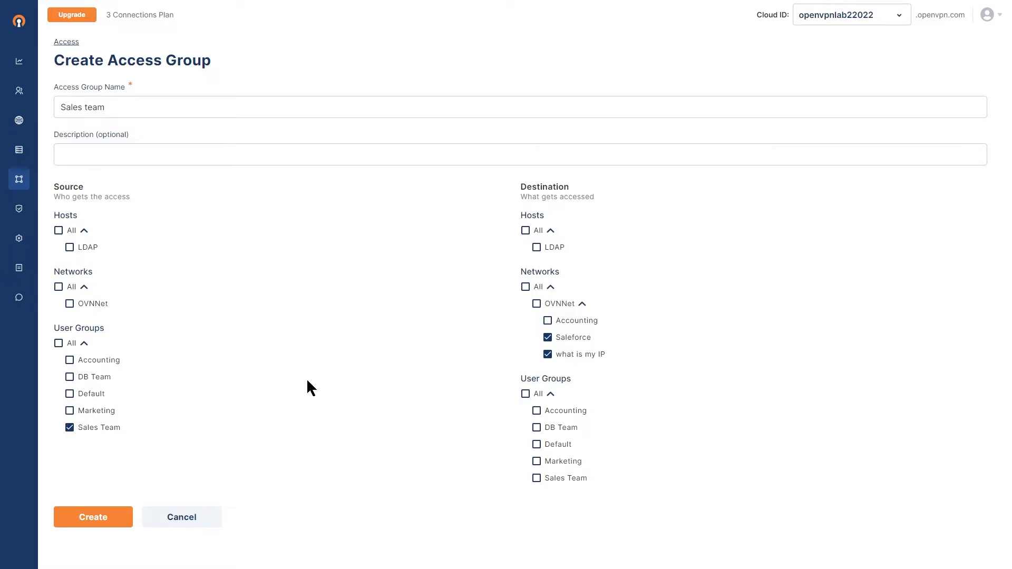
left_click(93, 516)
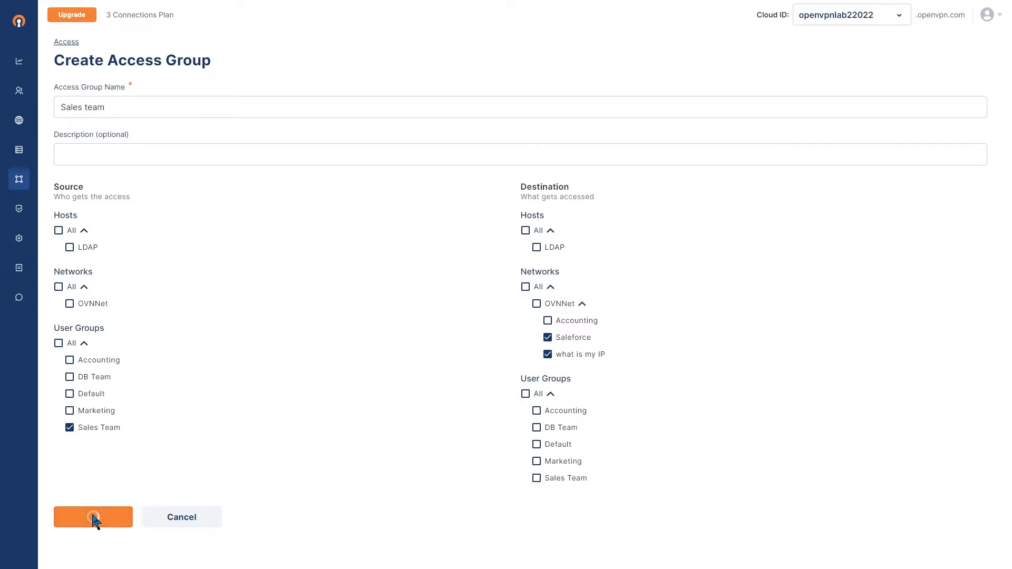
left_click(92, 516)
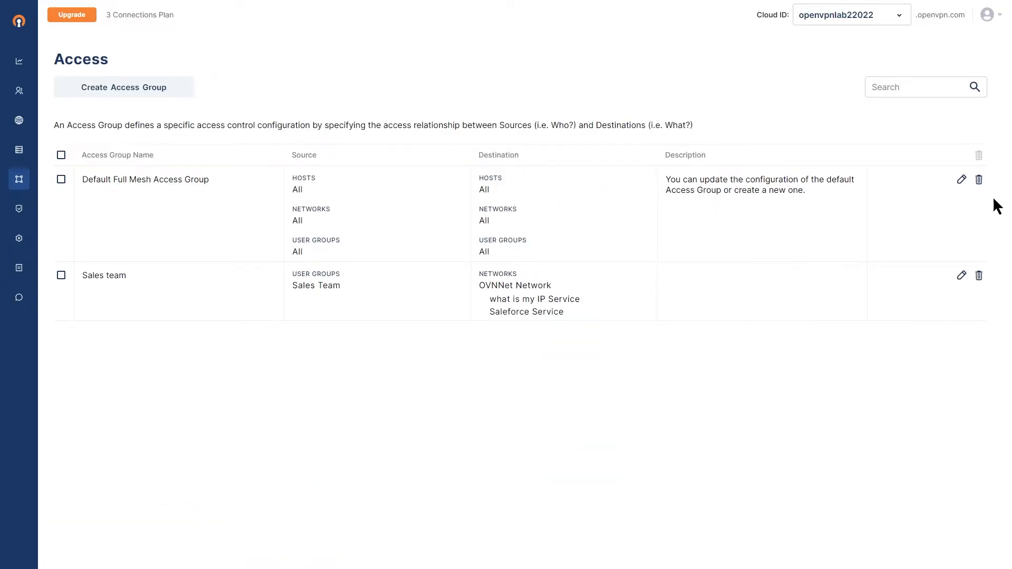
mouse_move(979, 180)
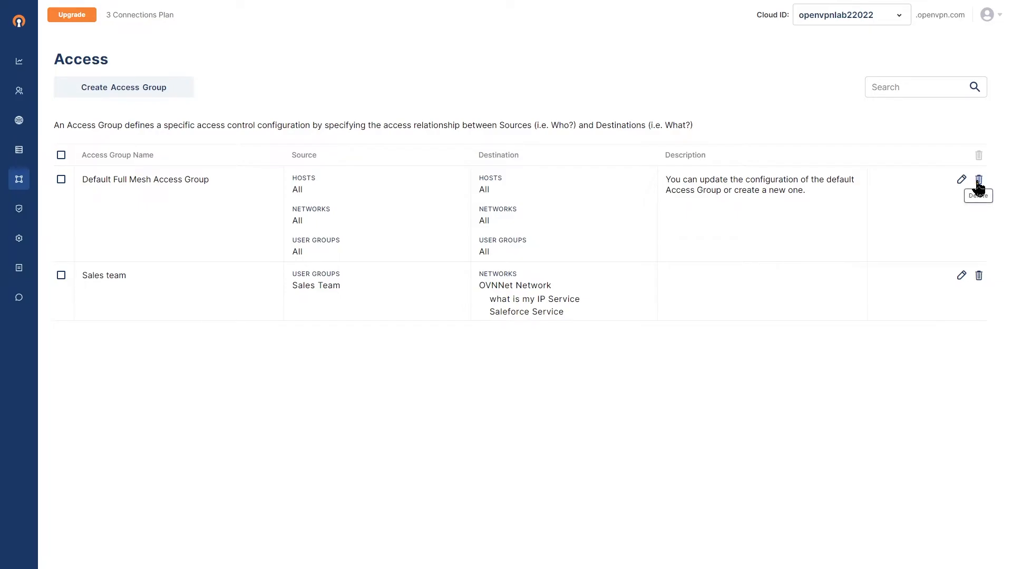
Step: Delete the Default Full Mesh Access Group, leaving Sales team as the only access group
left_click(978, 180)
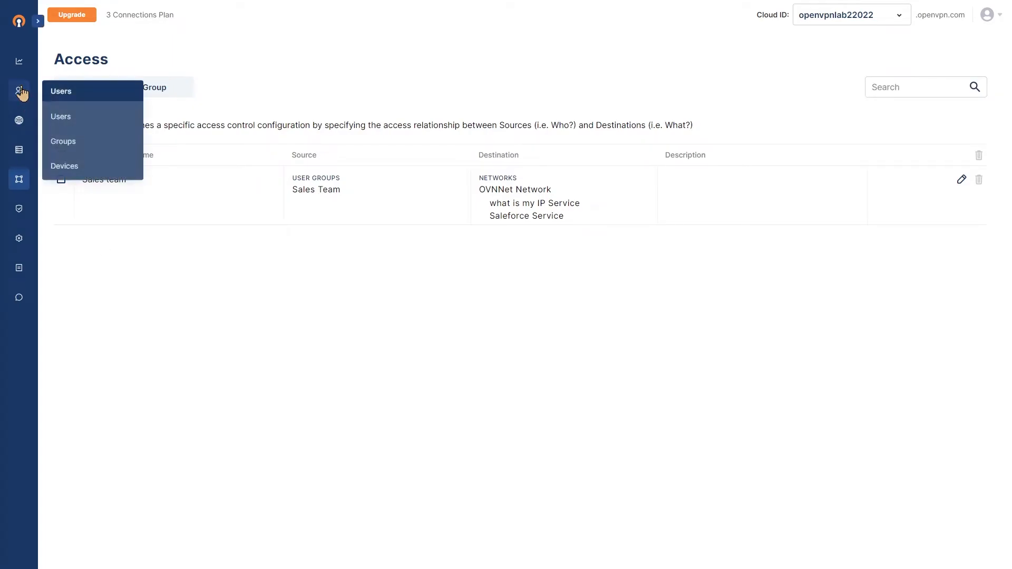
Step: Show the user groups list, where Sales Team holds 3 users with Split Tunnel On
left_click(64, 141)
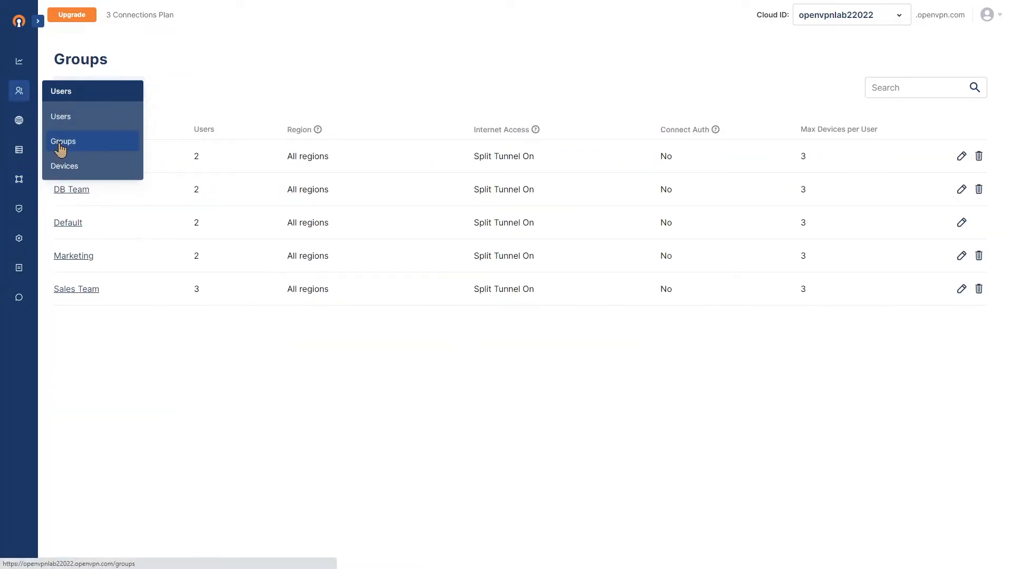
mouse_move(164, 294)
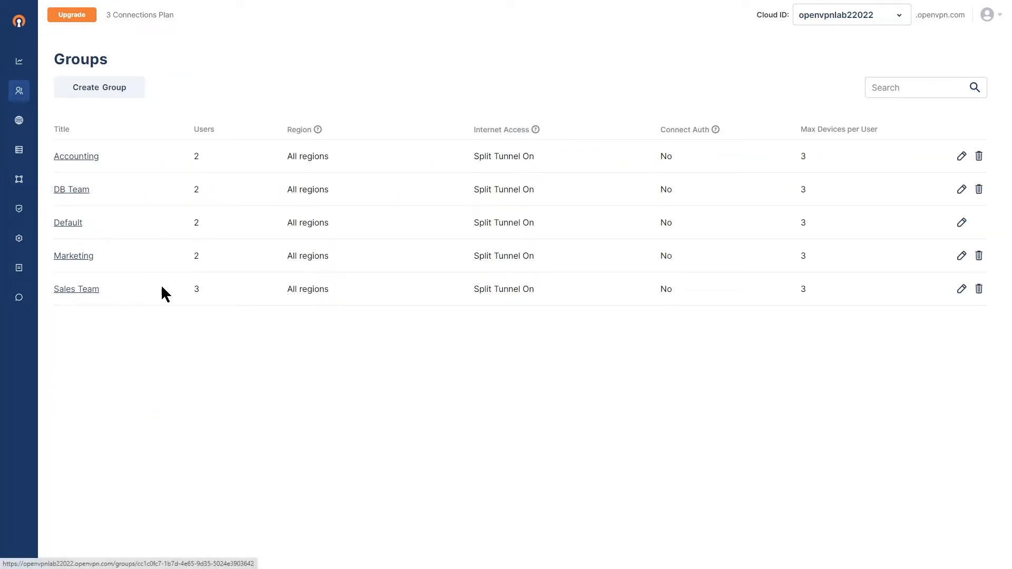
mouse_move(194, 300)
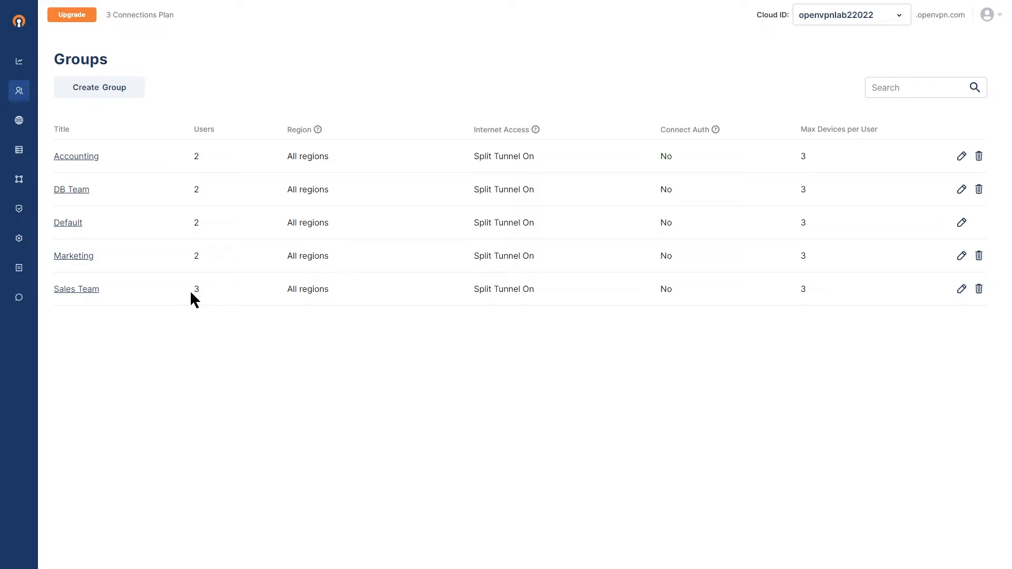
mouse_move(517, 292)
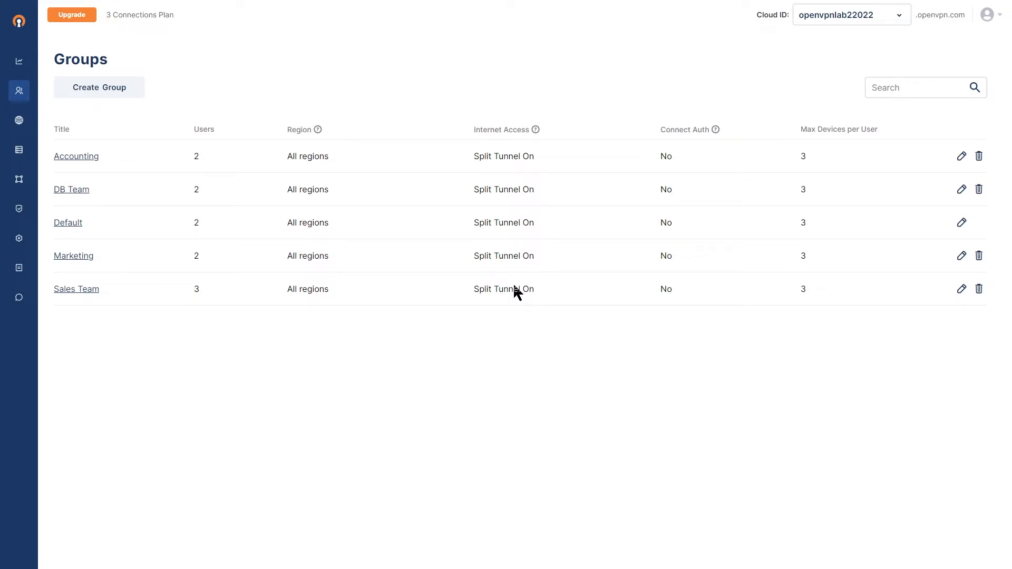
mouse_move(524, 295)
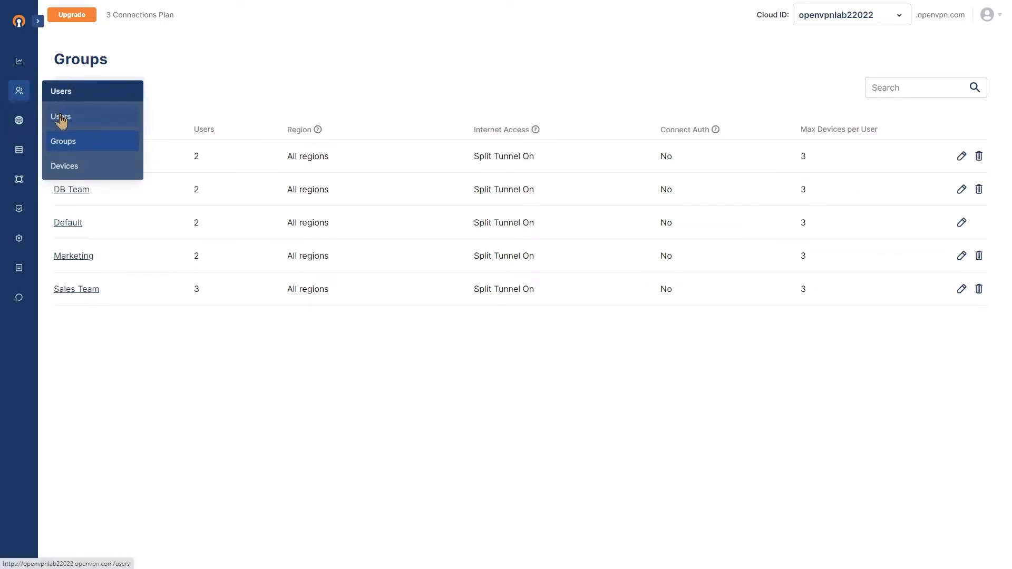
Step: Show the users list sorted by group, with jordan, monica and sean of Sales Team first
left_click(61, 117)
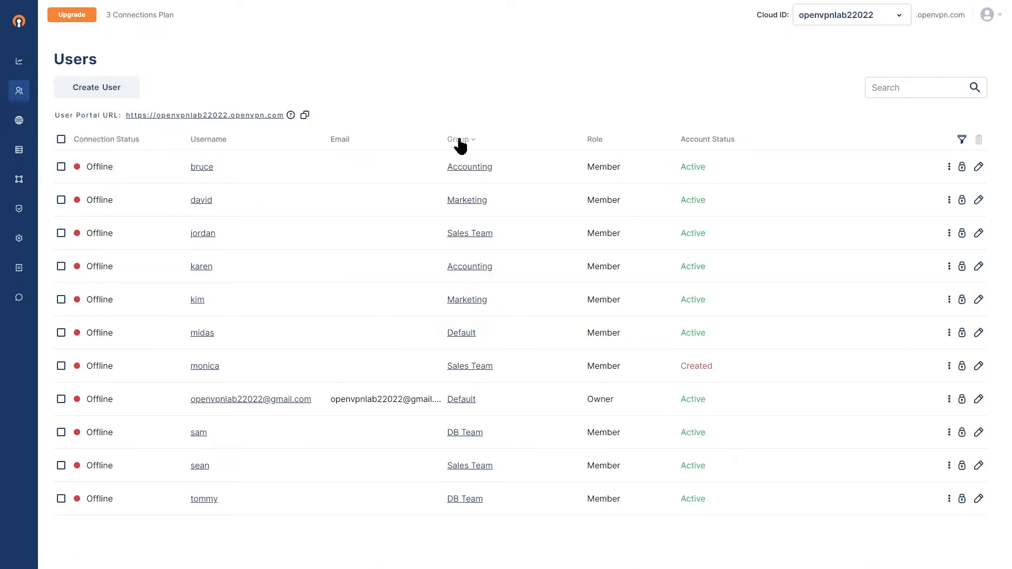
left_click(459, 139)
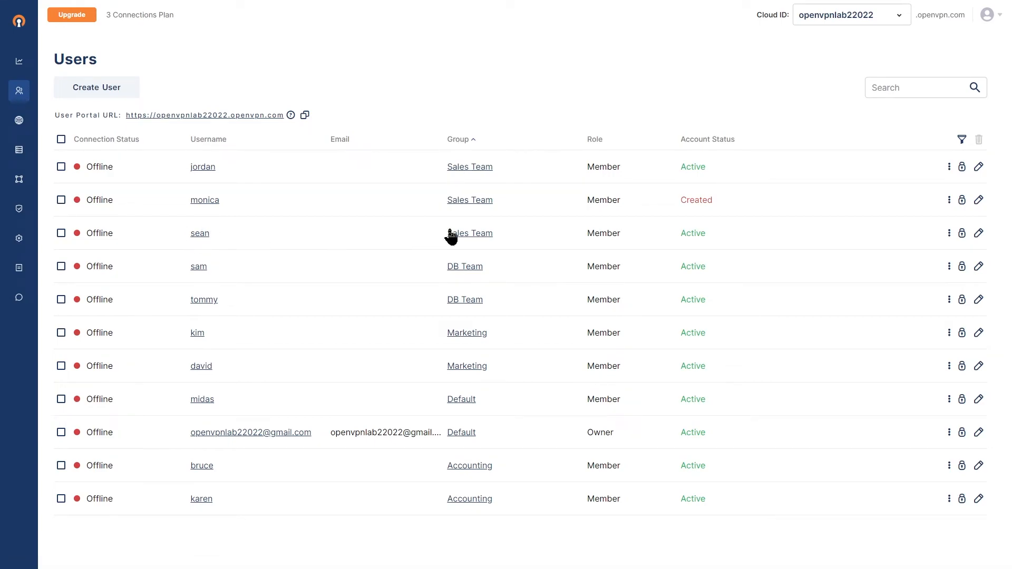
mouse_move(470, 233)
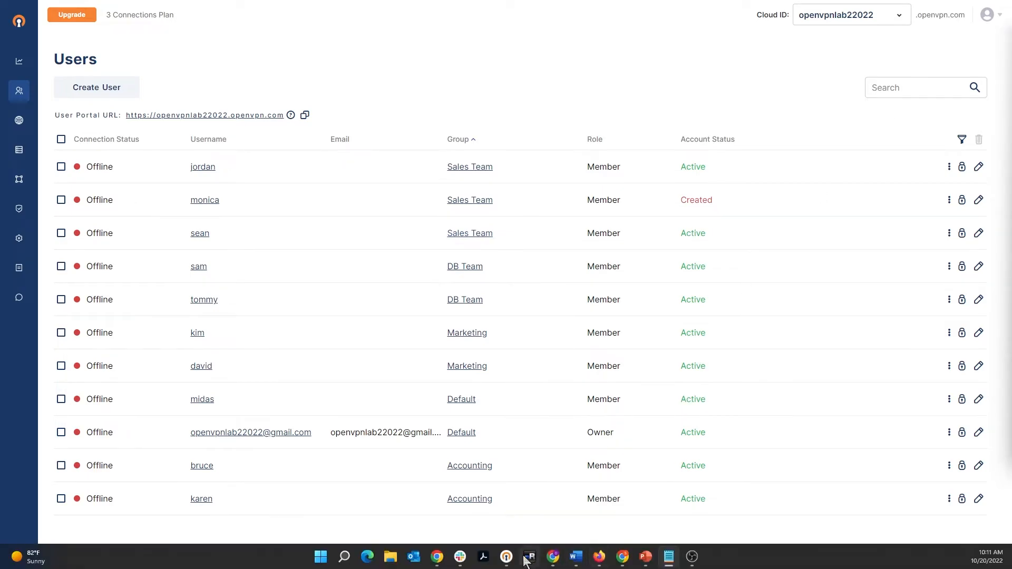
Step: In OpenVPN Connect, switch on the first Sales Team member's VPN profile to connect
left_click(506, 557)
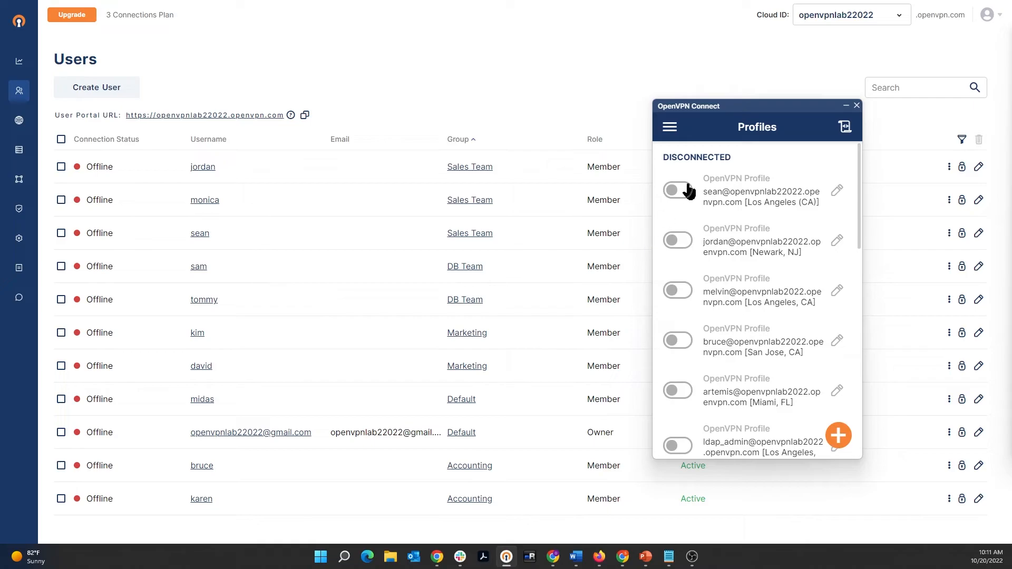
left_click(678, 189)
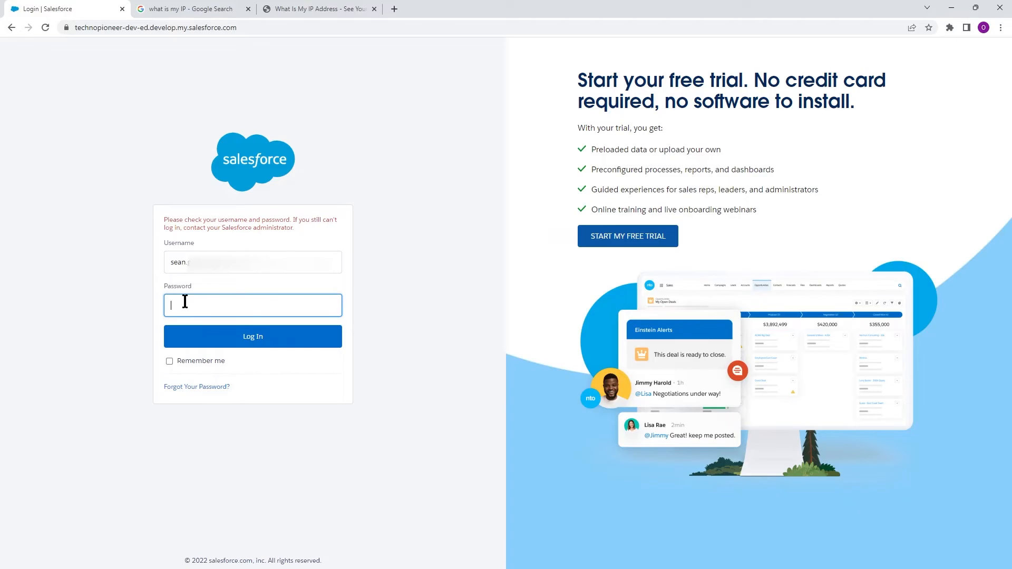
Step: Log in to Salesforce as sean with the password, then return to the IP search results
type("password")
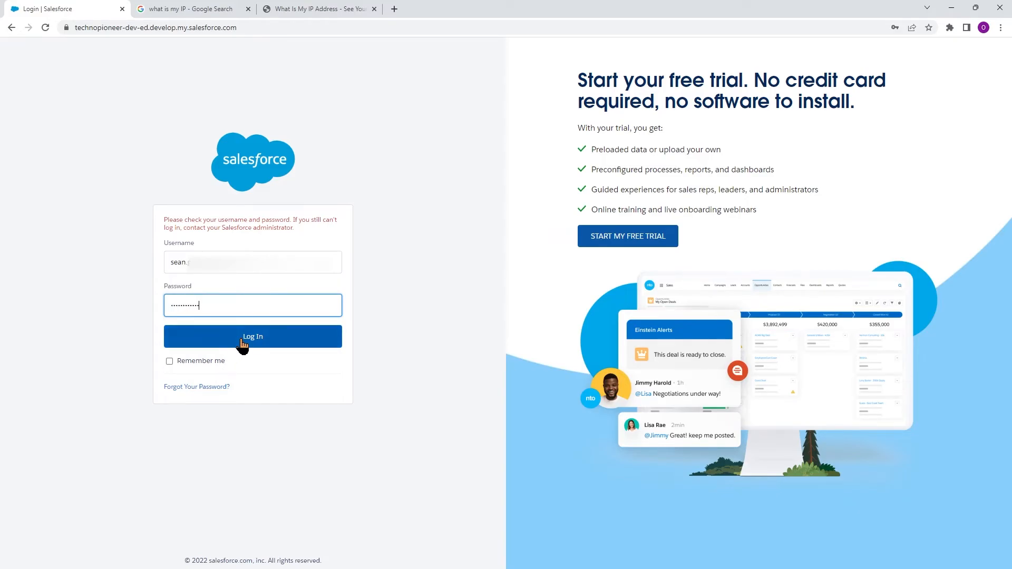
left_click(252, 336)
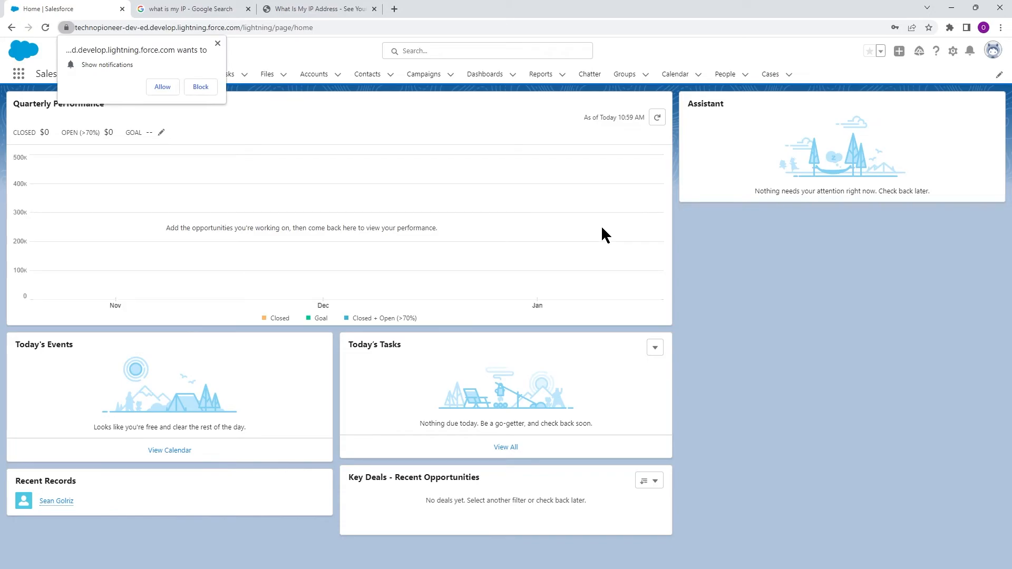
mouse_move(379, 98)
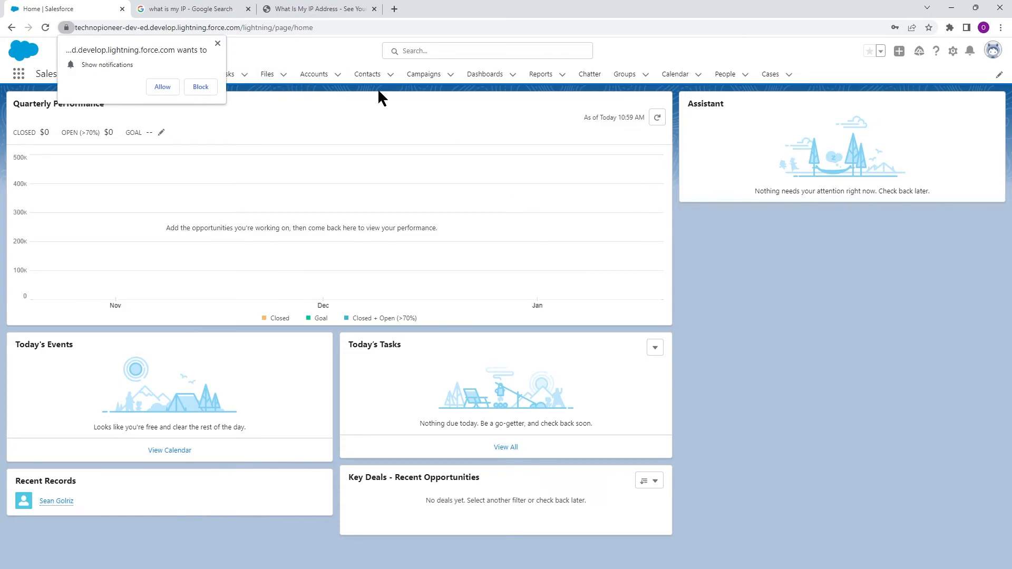
left_click(187, 9)
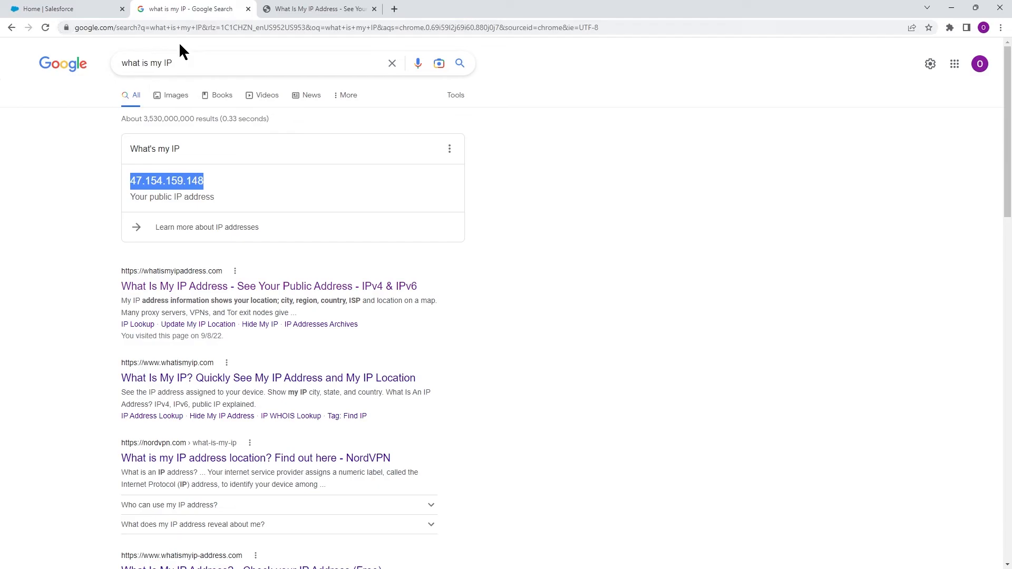
Step: Reload the Google 'what is my IP' results and select the public IP shown
left_click(45, 27)
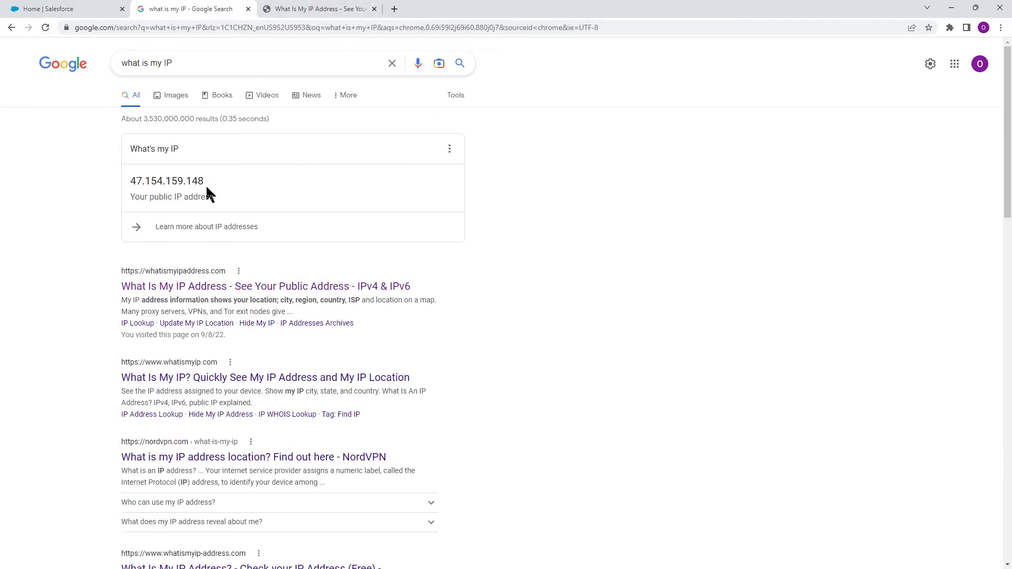
double_click(167, 180)
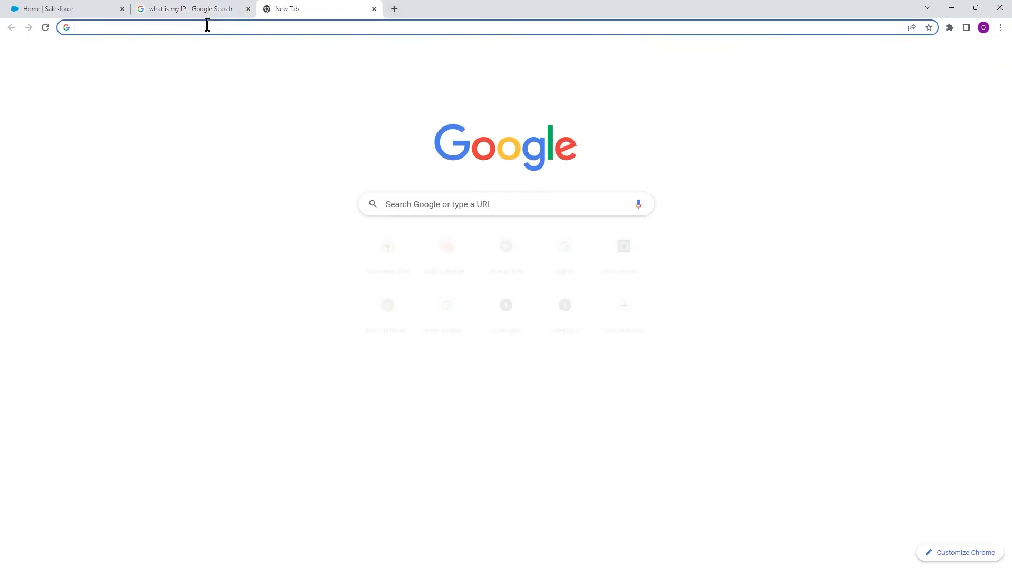
Step: Visit whatismyipaddress.com, which reports IPv4 54.193.64.204 from Amazon.com Inc
type("whatismyipaddress.com")
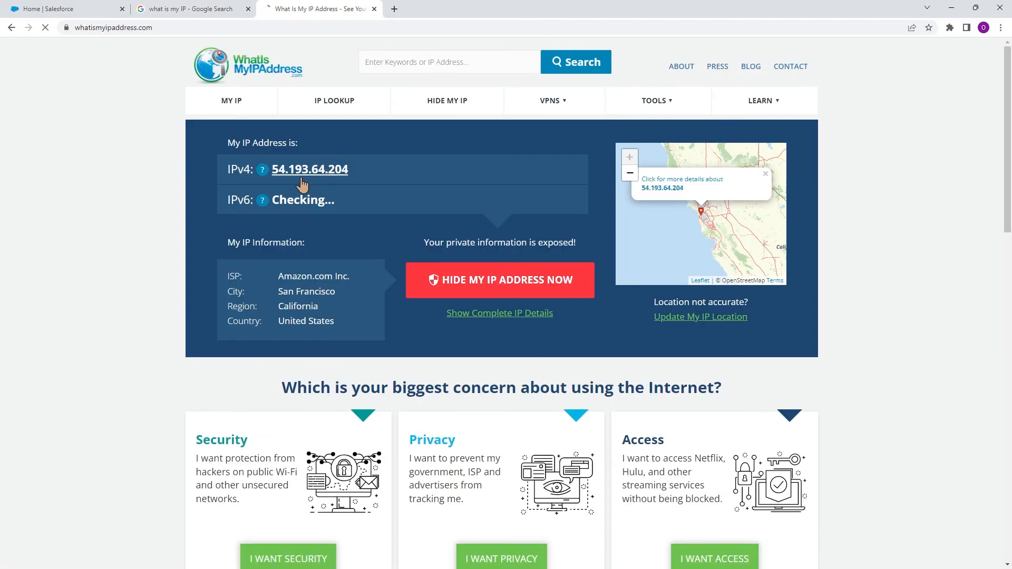
left_click(310, 168)
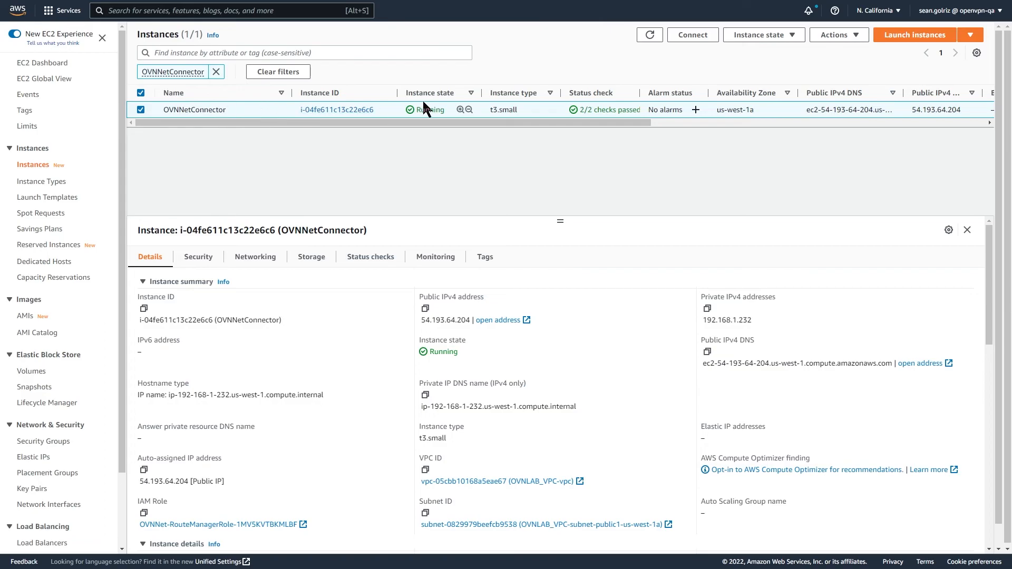
Step: Select the OVNNetConnector instance's public IPv4 54.193.64.204, matching the website's report
double_click(423, 319)
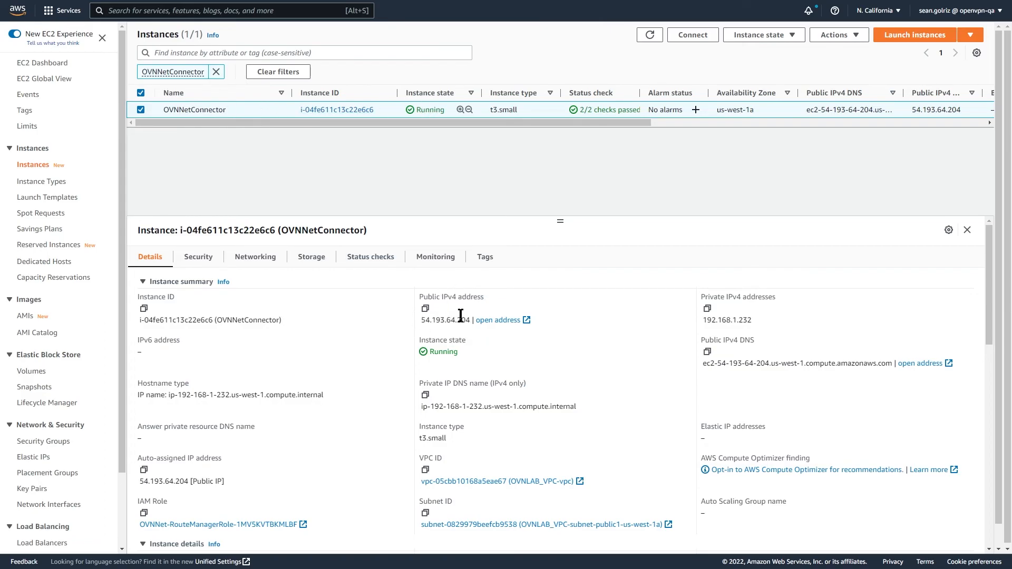
double_click(442, 321)
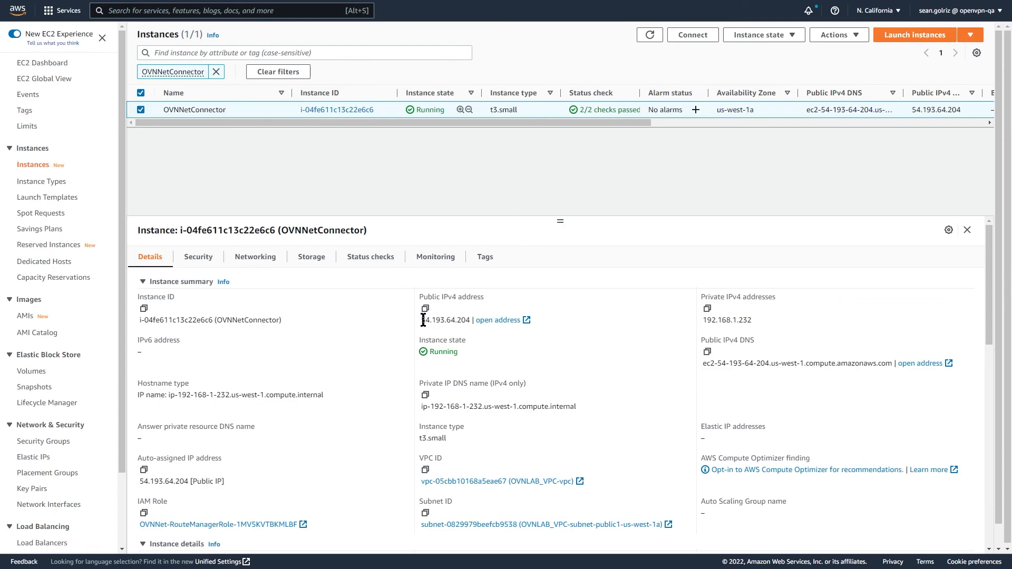
double_click(444, 320)
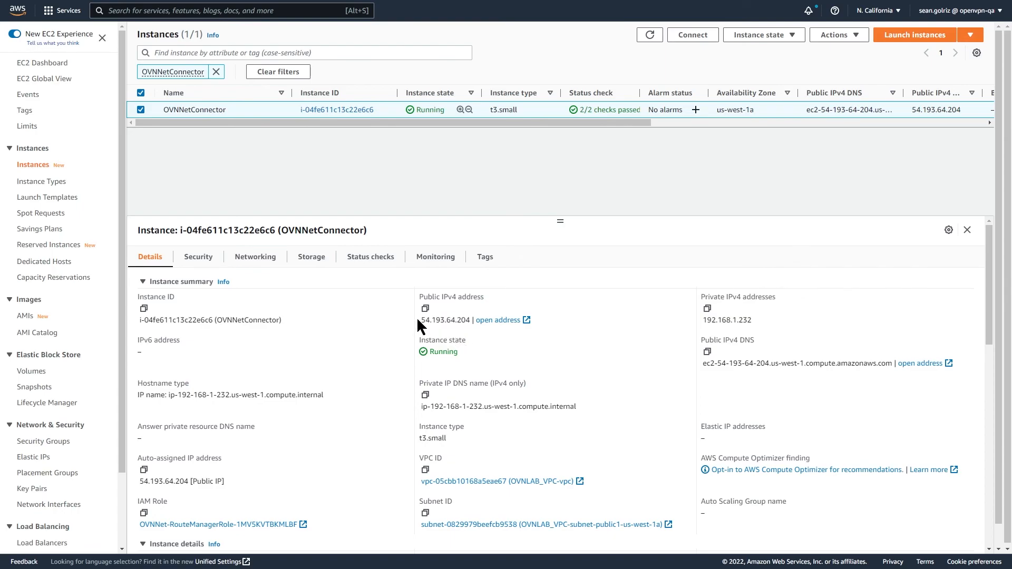
double_click(443, 321)
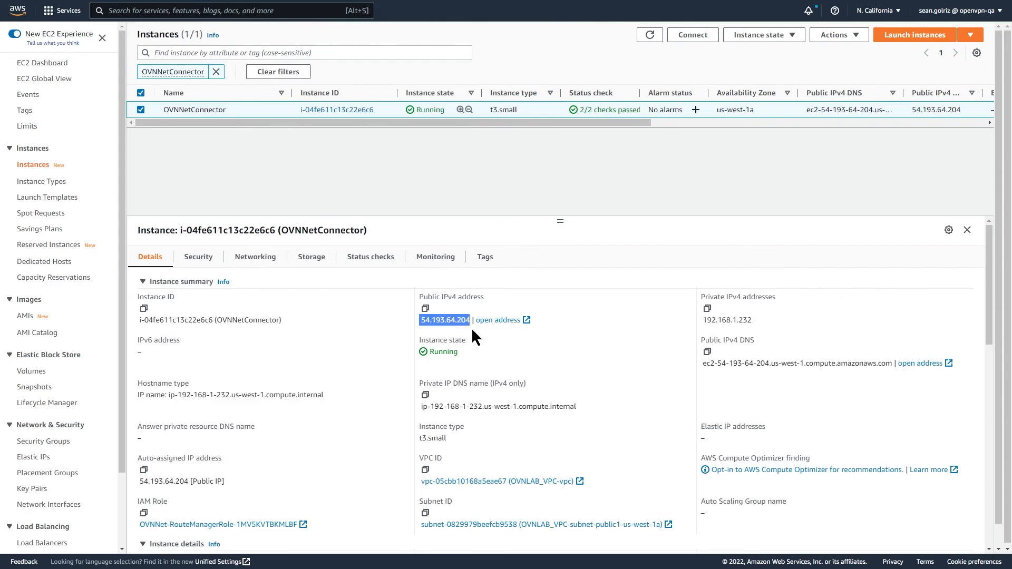